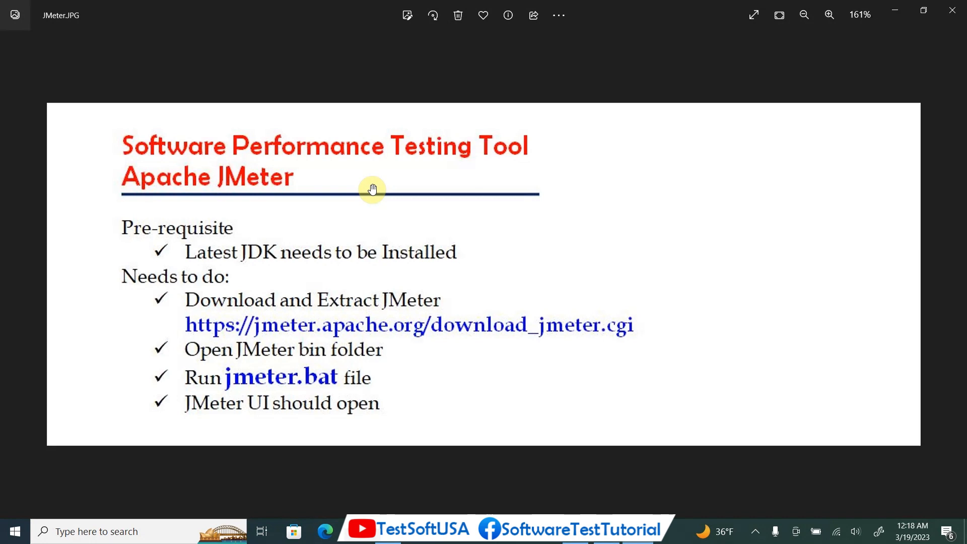
{"action": "mouse_move", "coordinate": [393, 303]}
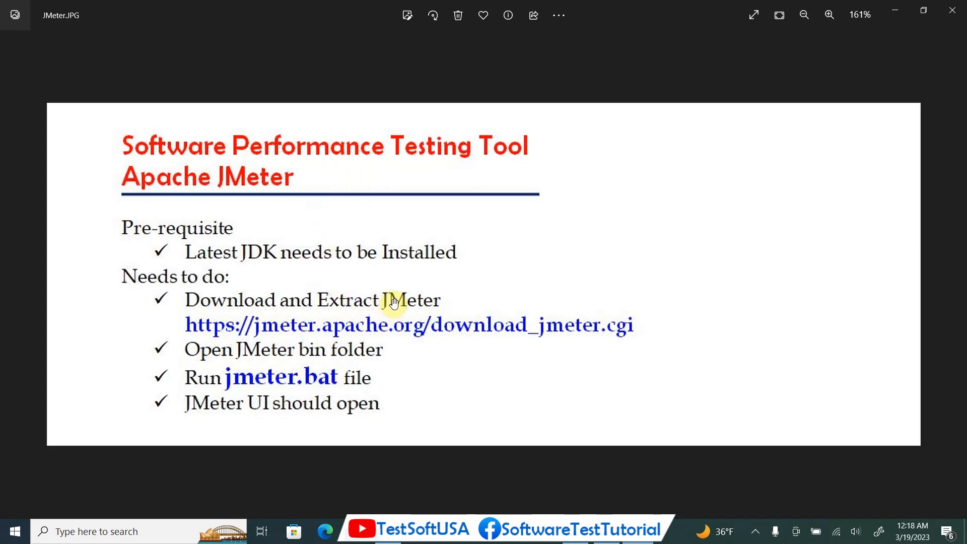
{"action": "mouse_move", "coordinate": [145, 238]}
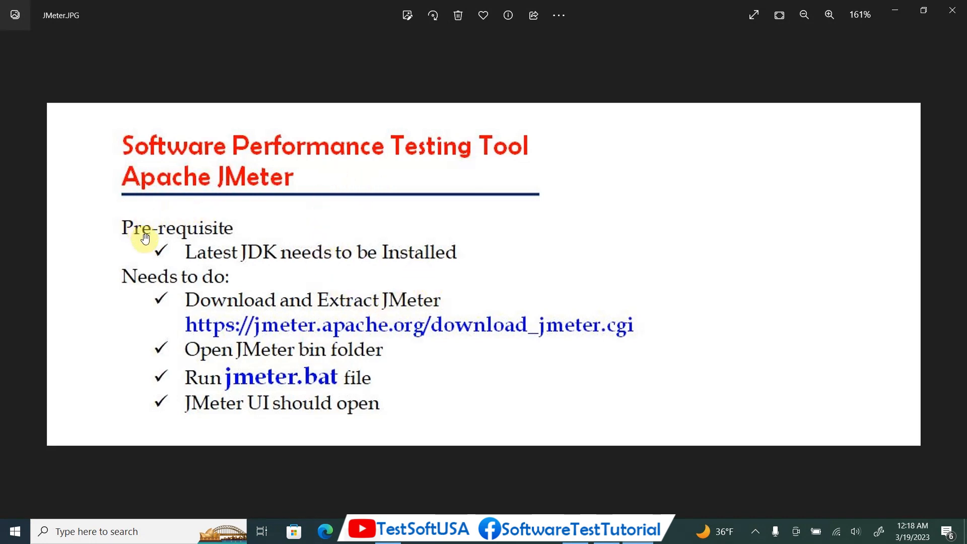
{"action": "mouse_move", "coordinate": [269, 329]}
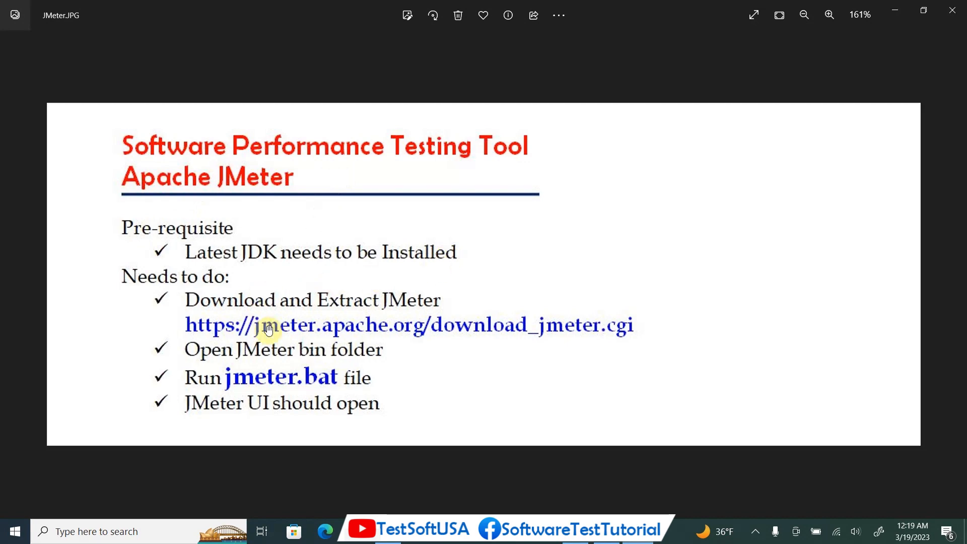
{"action": "mouse_move", "coordinate": [336, 274]}
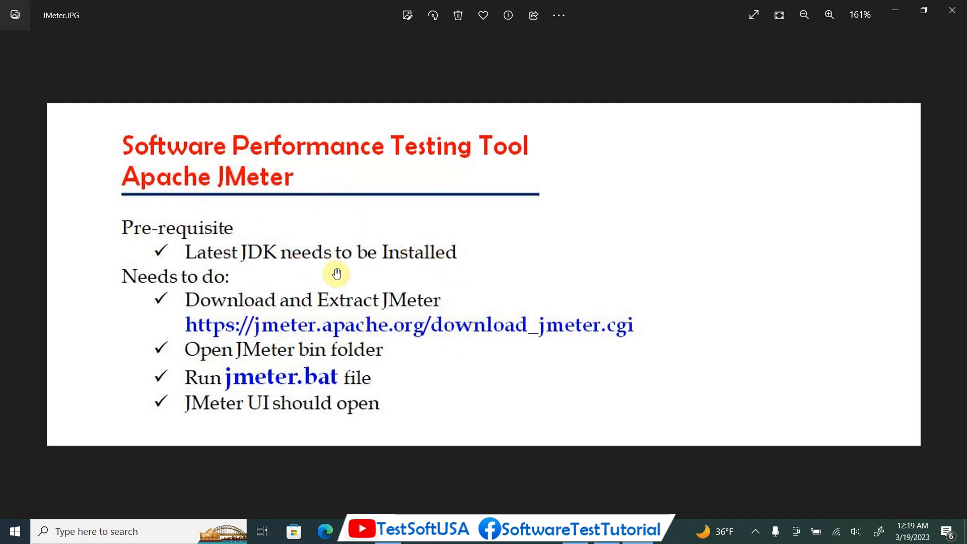
{"action": "mouse_move", "coordinate": [437, 266]}
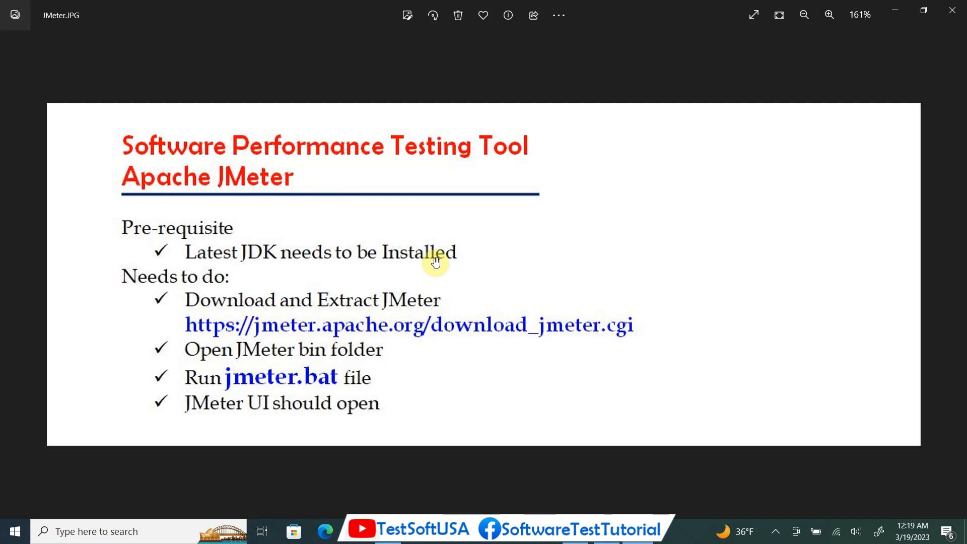
{"action": "mouse_move", "coordinate": [320, 241]}
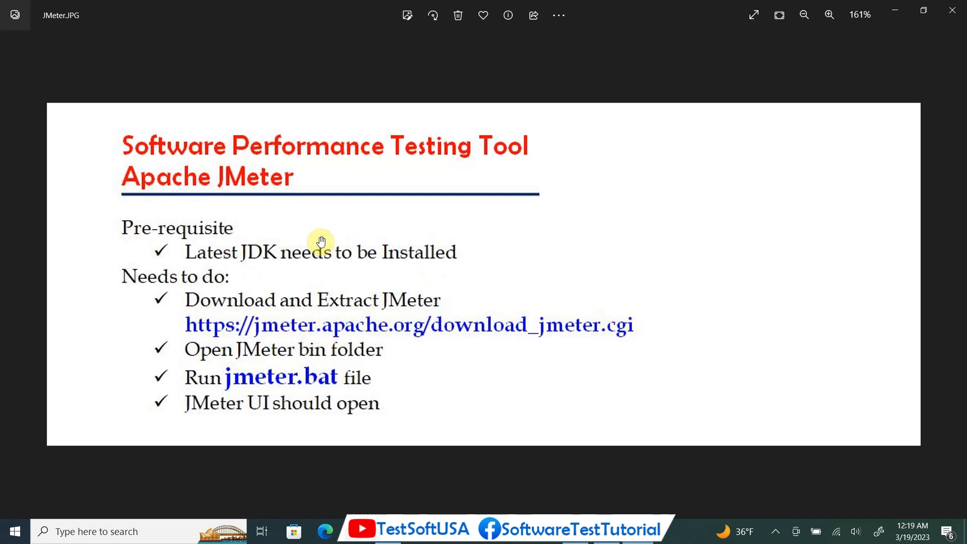
{"action": "mouse_move", "coordinate": [313, 362]}
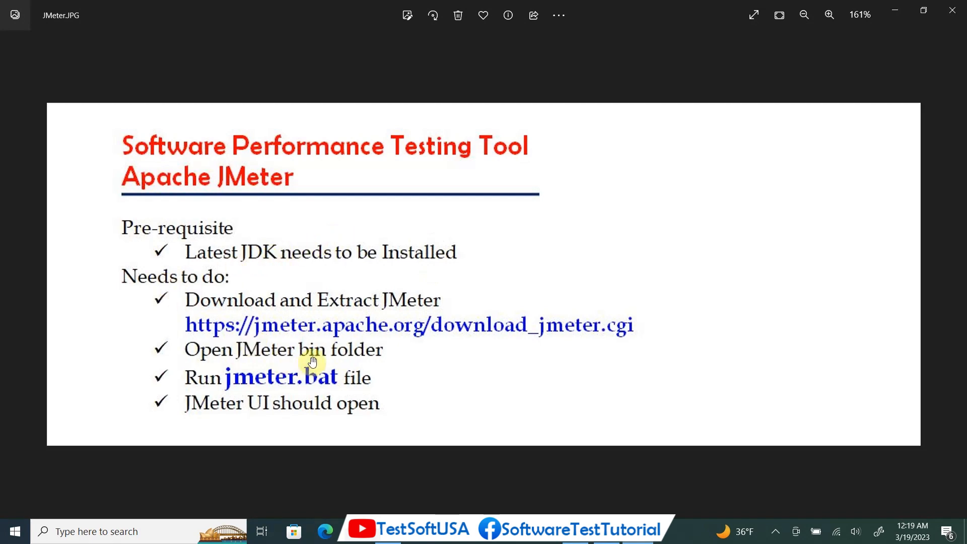
{"action": "mouse_move", "coordinate": [473, 285]}
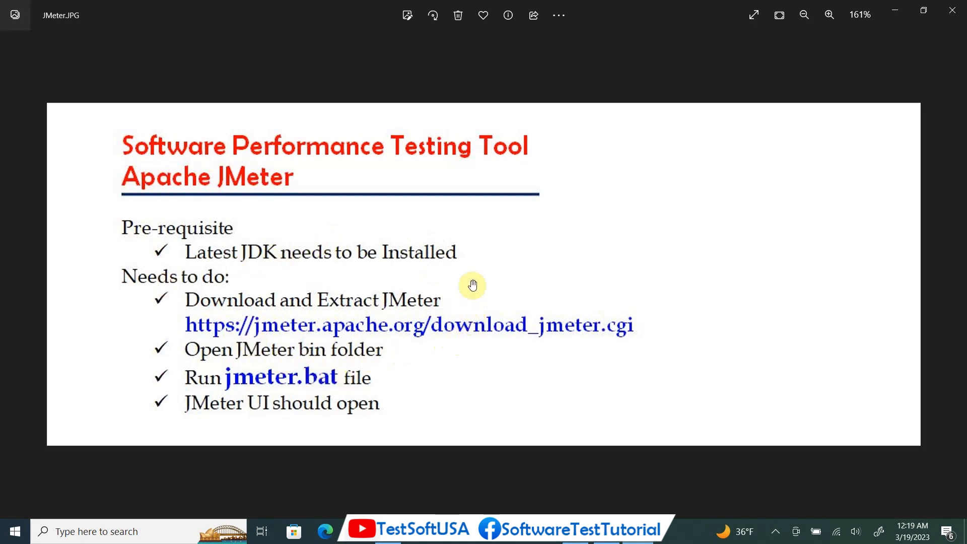
{"action": "mouse_move", "coordinate": [444, 320]}
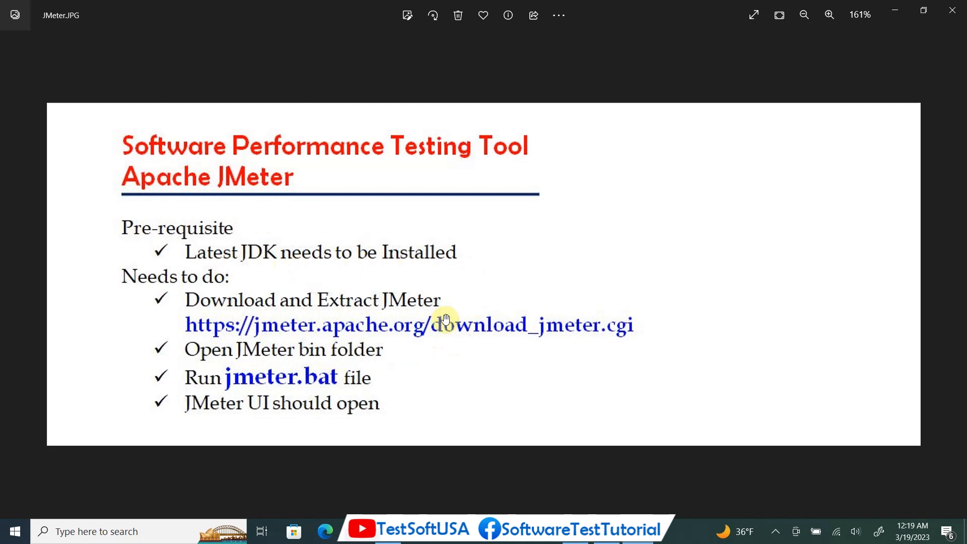
{"action": "mouse_move", "coordinate": [194, 496]}
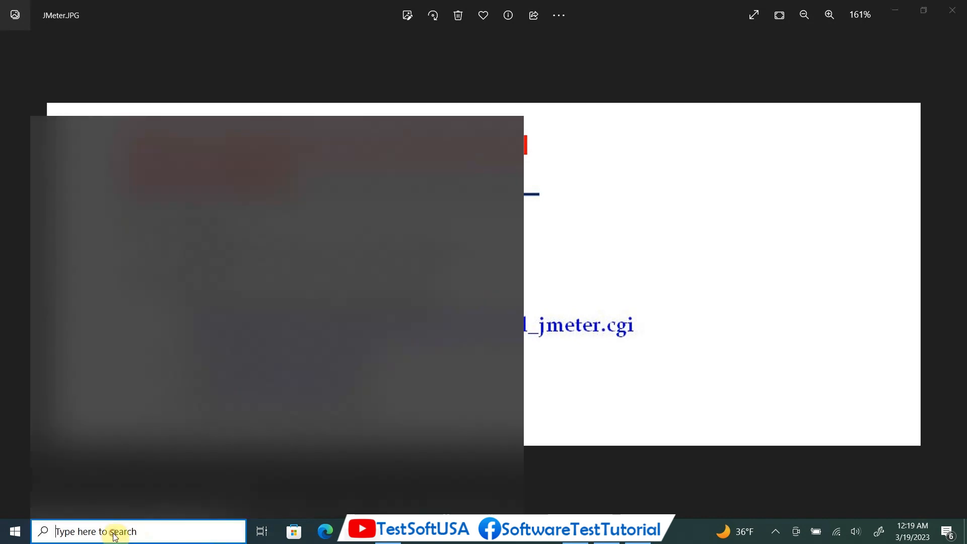
Step: Open Command Prompt and run java -version, confirming Java 1.8.0_191
{"action": "type", "text": "cm"}
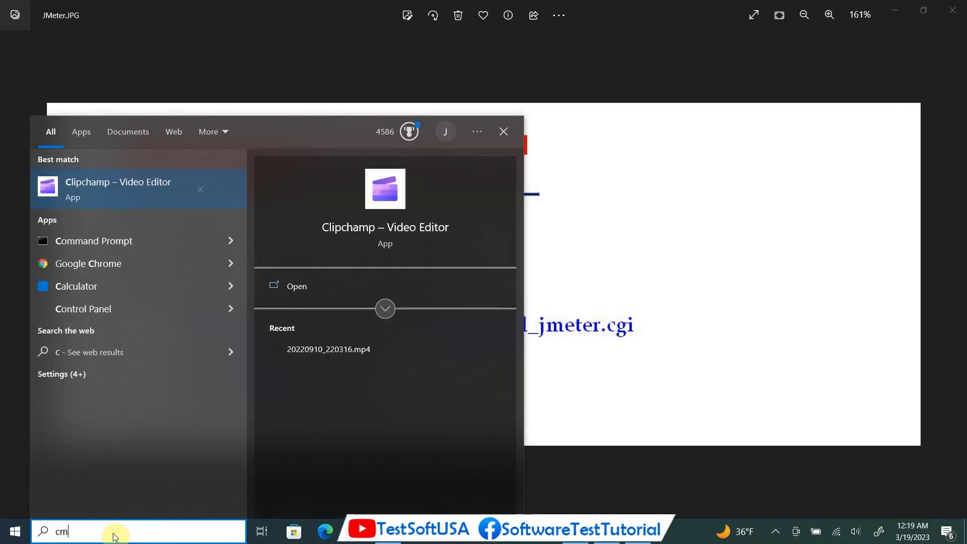
{"action": "left_click", "coordinate": [94, 241]}
{"action": "type", "text": "ja"}
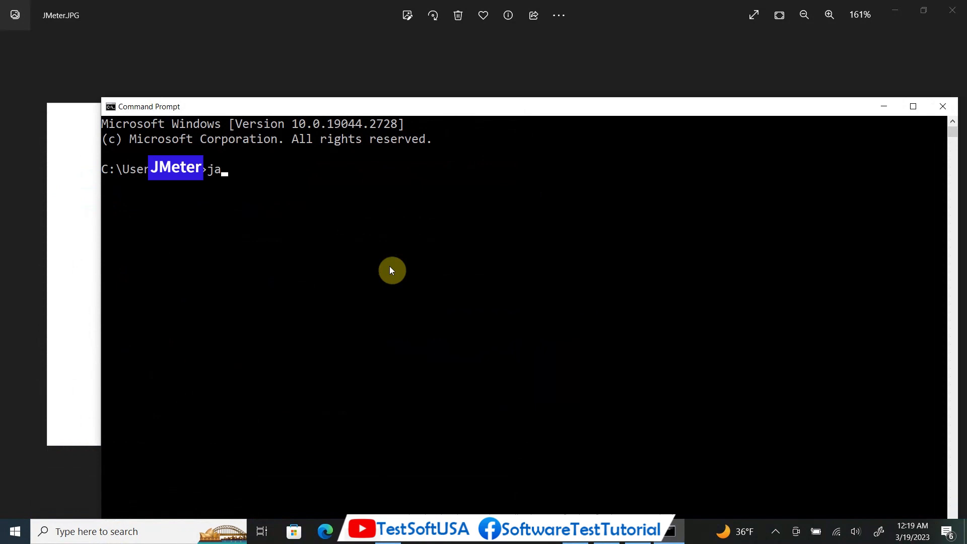
{"action": "type", "text": "va"}
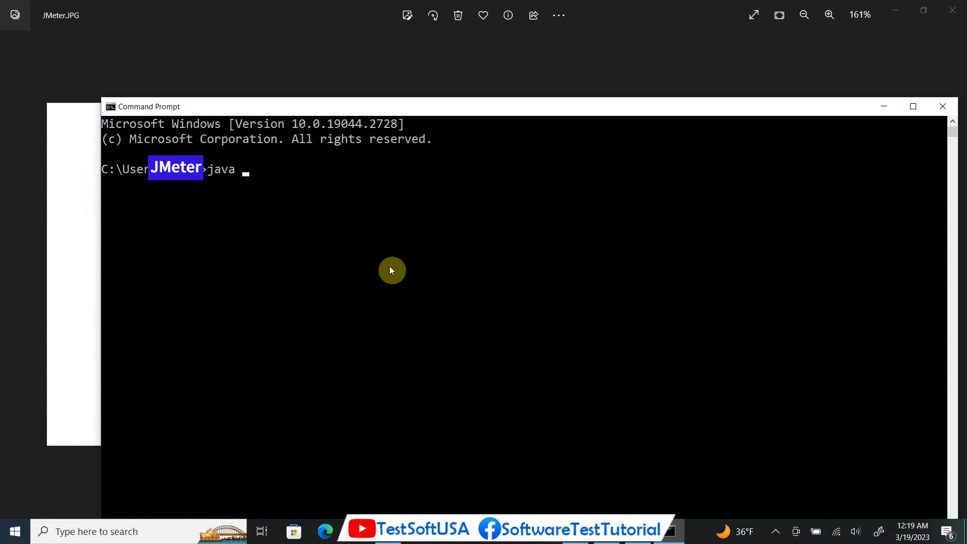
{"action": "type", "text": "-versio"}
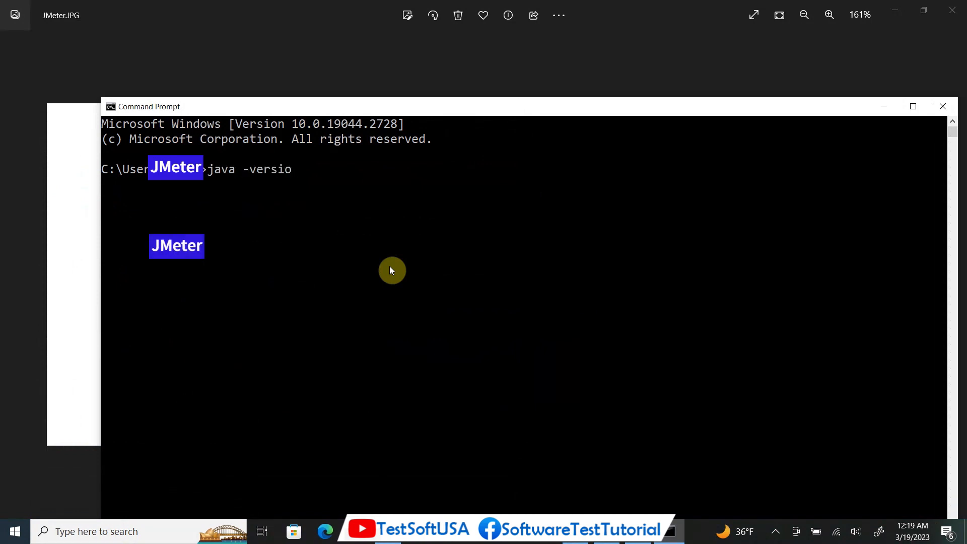
{"action": "key", "text": "Return"}
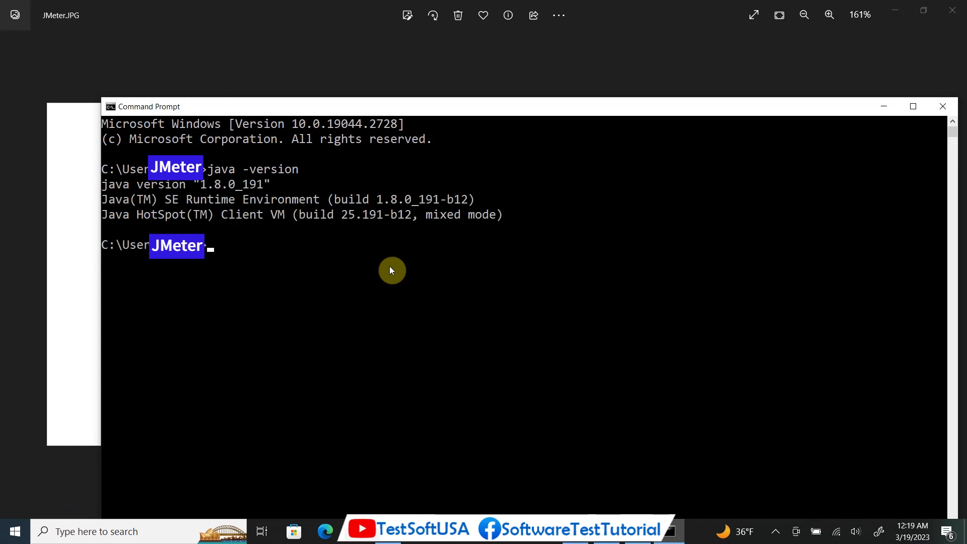
{"action": "mouse_move", "coordinate": [146, 185]}
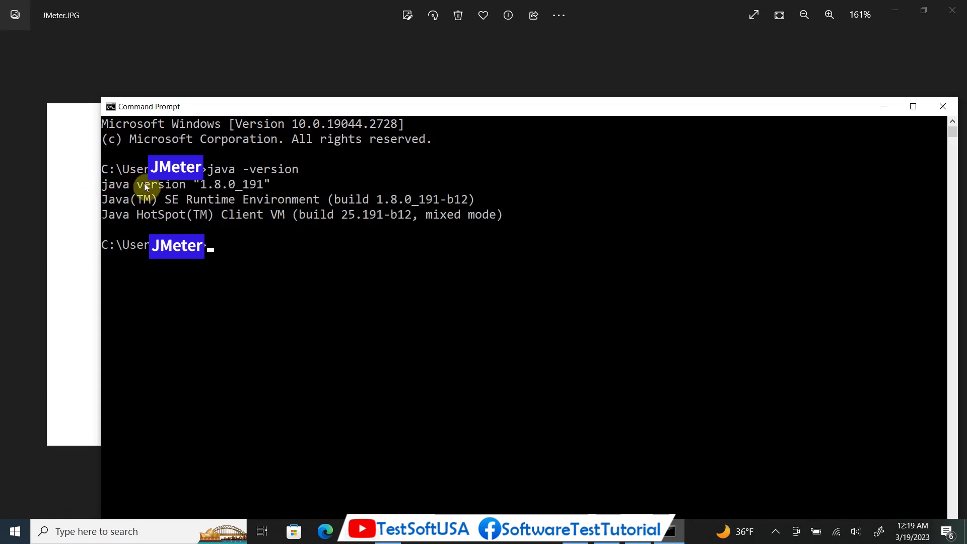
{"action": "mouse_move", "coordinate": [224, 195]}
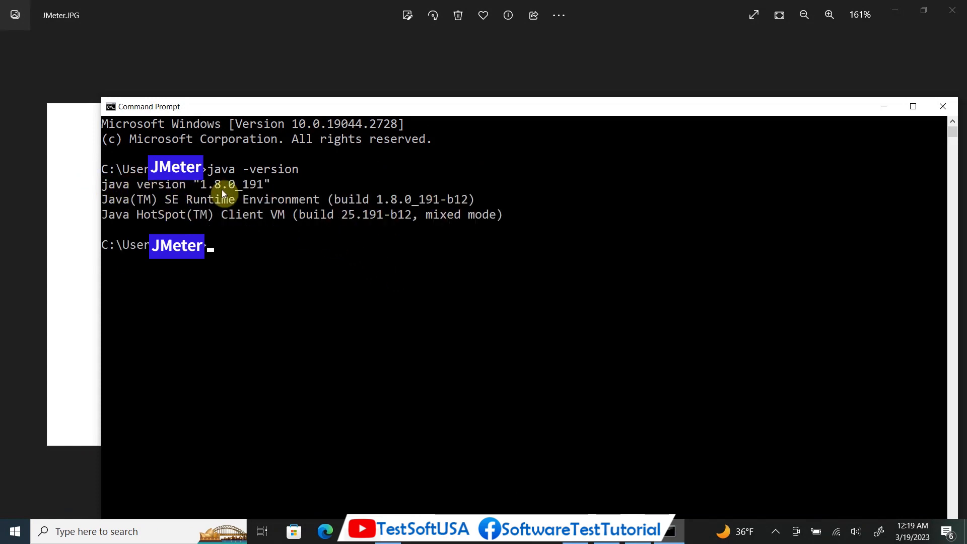
{"action": "mouse_move", "coordinate": [385, 323]}
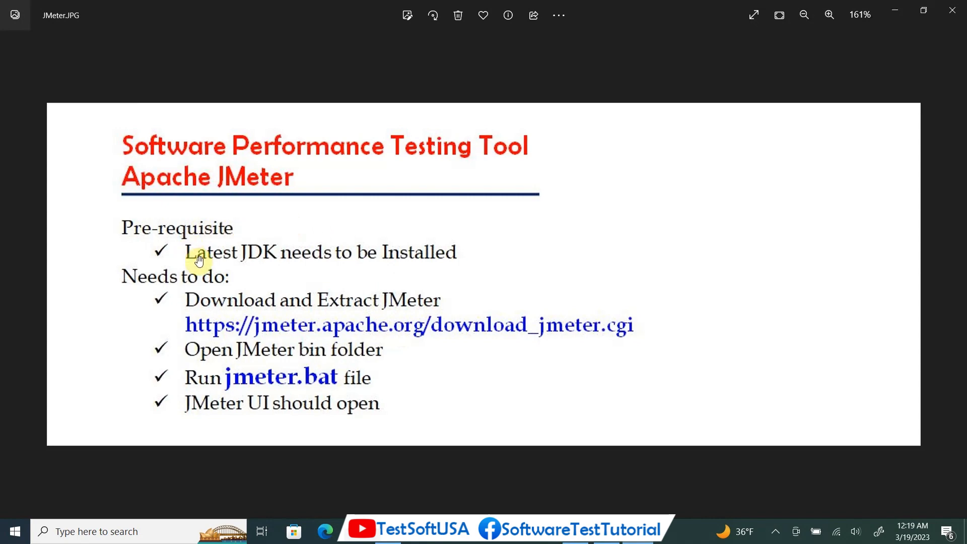
{"action": "mouse_move", "coordinate": [447, 274]}
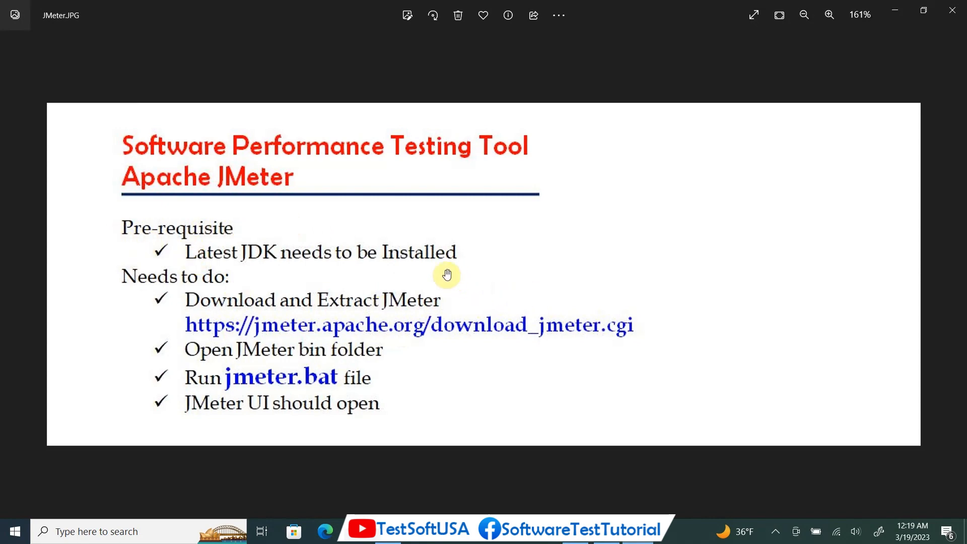
{"action": "mouse_move", "coordinate": [448, 275]}
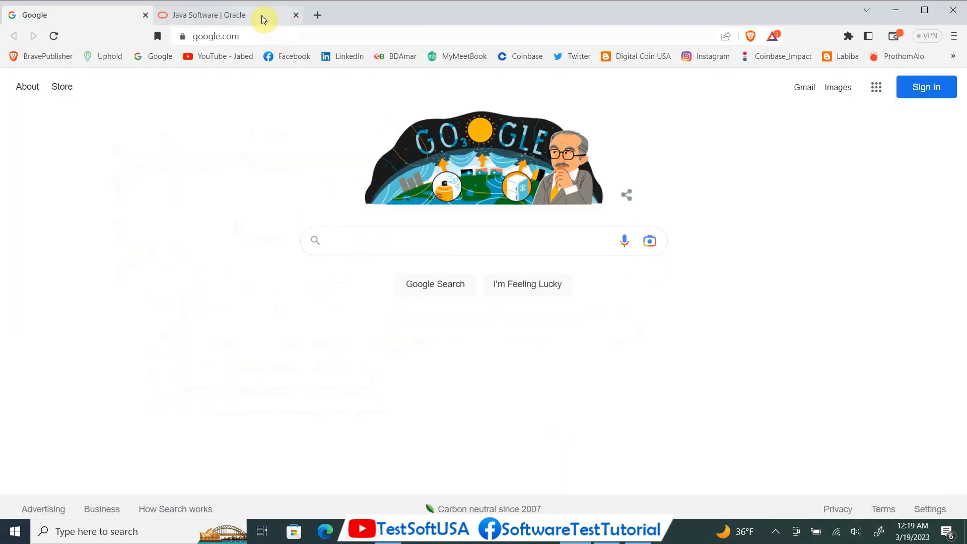
Step: Go to the Oracle Java tab and follow the Oracle JDK link to Java Downloads
{"action": "left_click", "coordinate": [210, 15]}
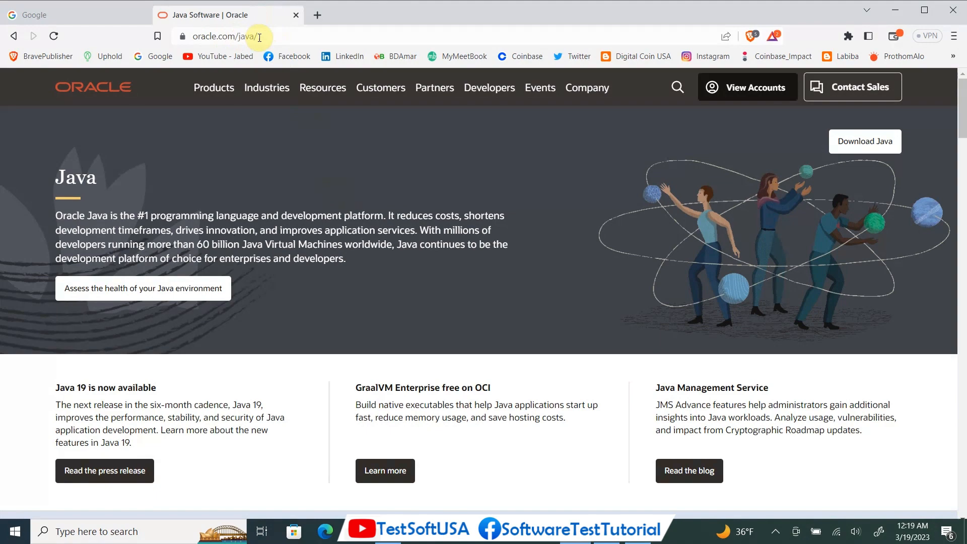
{"action": "mouse_move", "coordinate": [179, 204]}
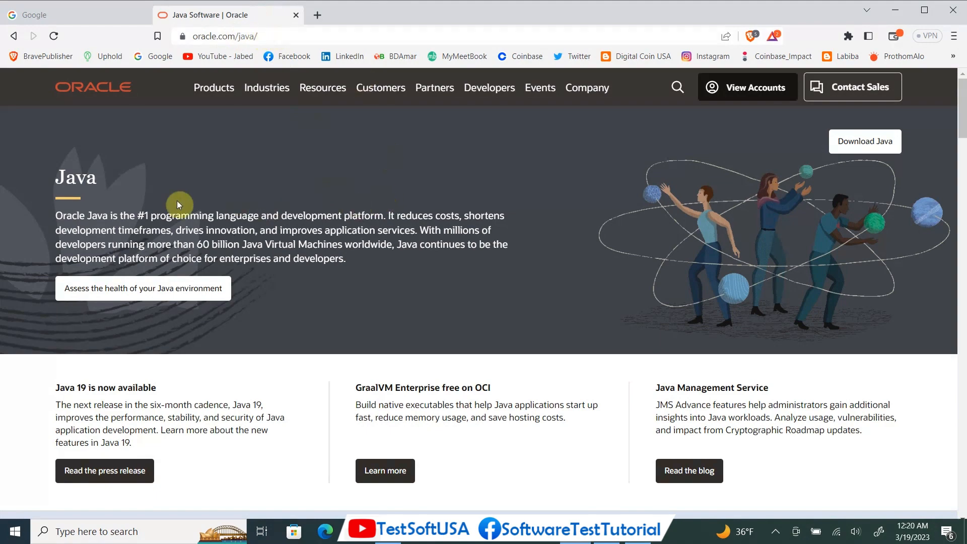
{"action": "scroll", "scroll_direction": "down", "scroll_amount": 3}
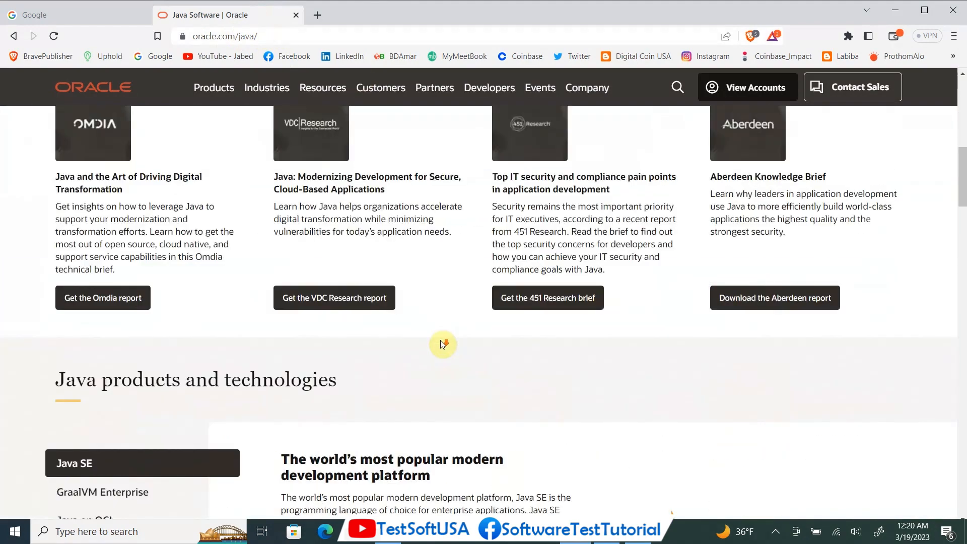
{"action": "scroll", "scroll_direction": "down", "scroll_amount": 3}
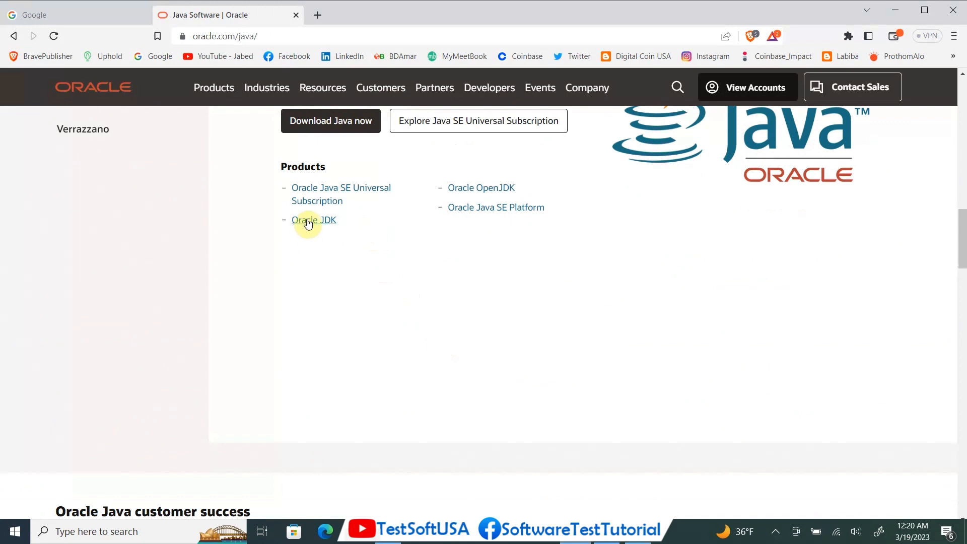
{"action": "left_click", "coordinate": [314, 220]}
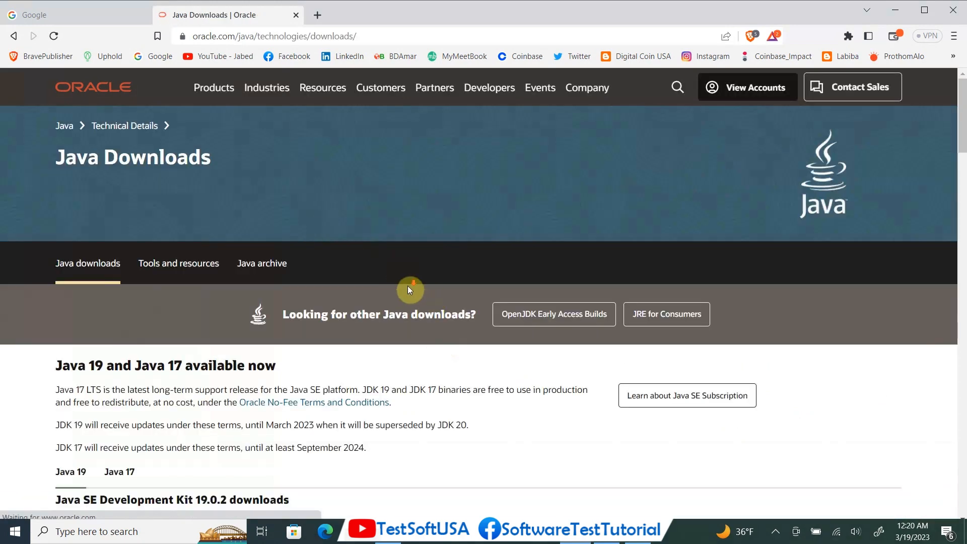
Step: Show the Windows JDK 19 downloads, then switch to the Google tab
{"action": "scroll", "scroll_direction": "down", "scroll_amount": 3}
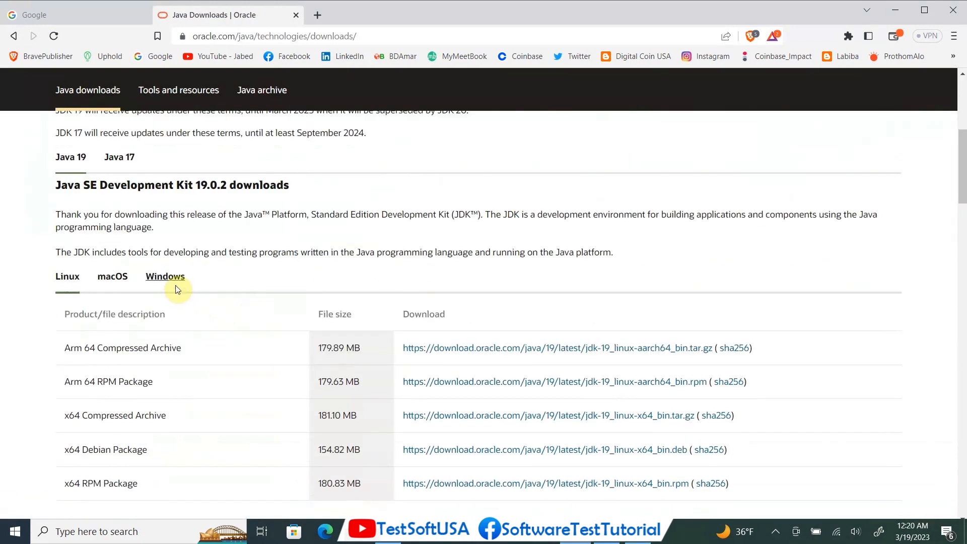
{"action": "mouse_move", "coordinate": [112, 276]}
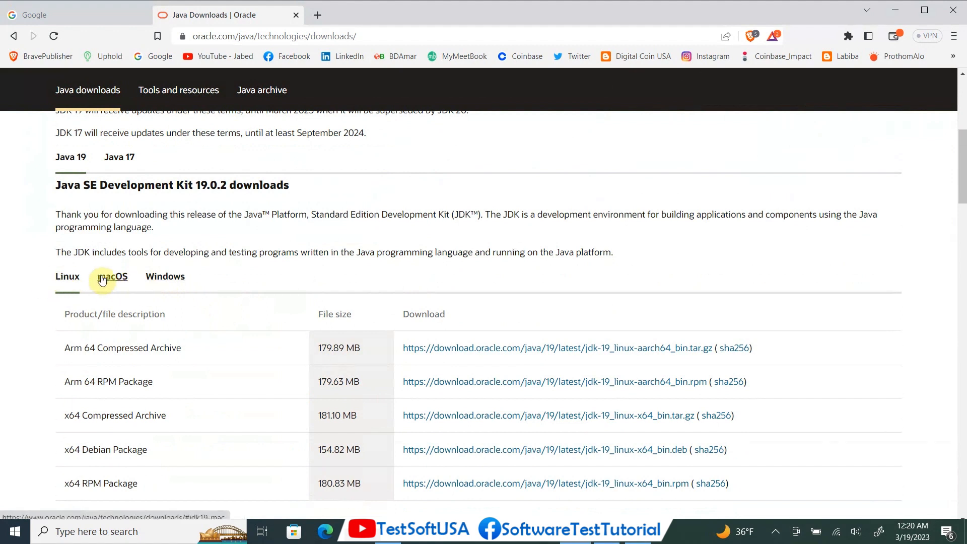
{"action": "mouse_move", "coordinate": [233, 311]}
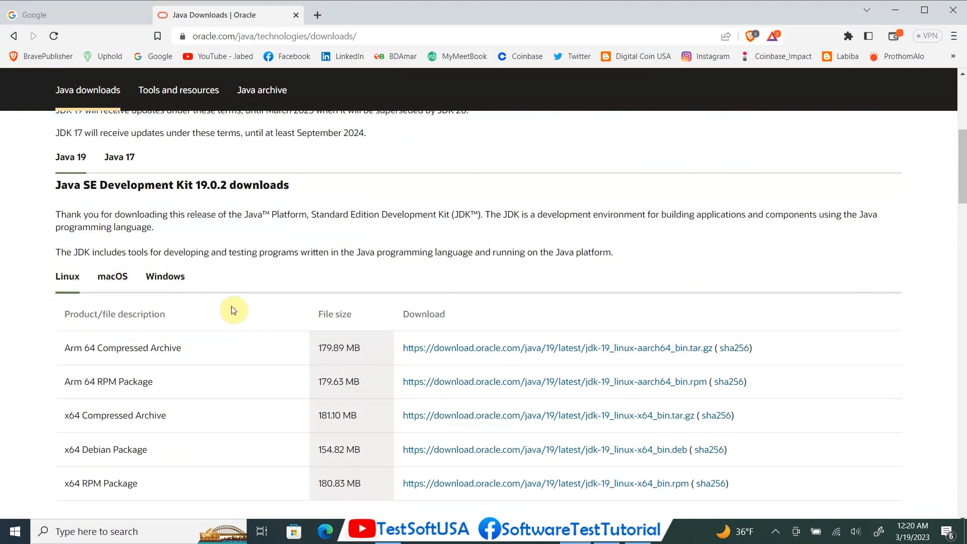
{"action": "mouse_move", "coordinate": [165, 276]}
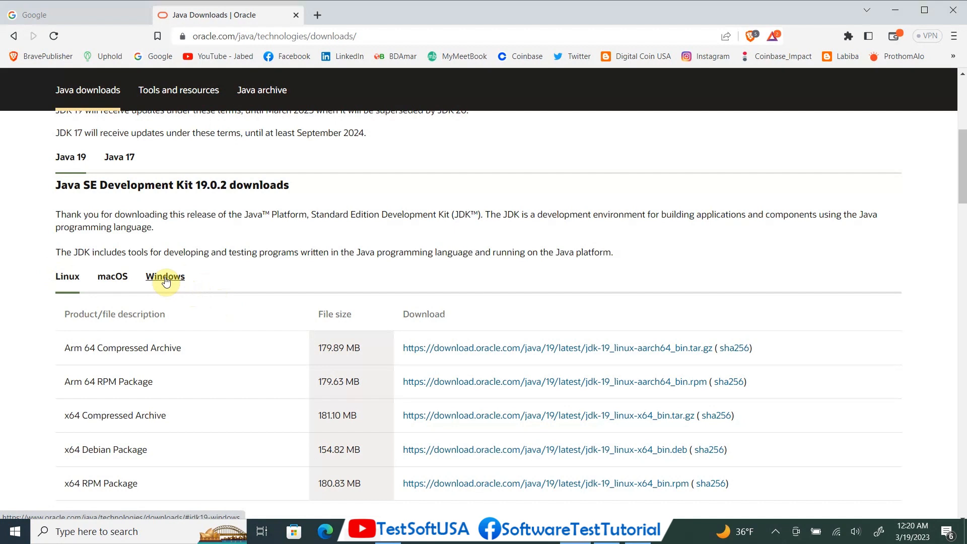
{"action": "left_click", "coordinate": [164, 277]}
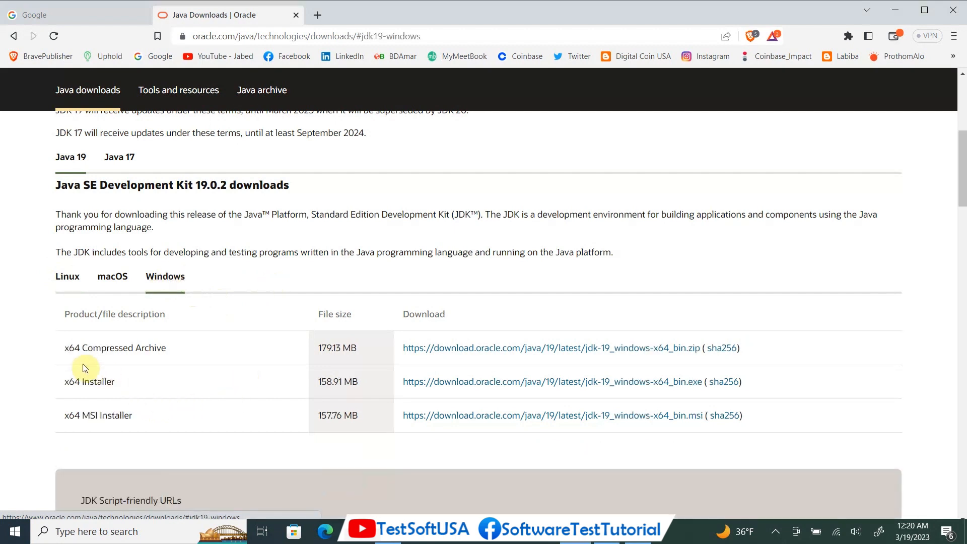
{"action": "mouse_move", "coordinate": [520, 353]}
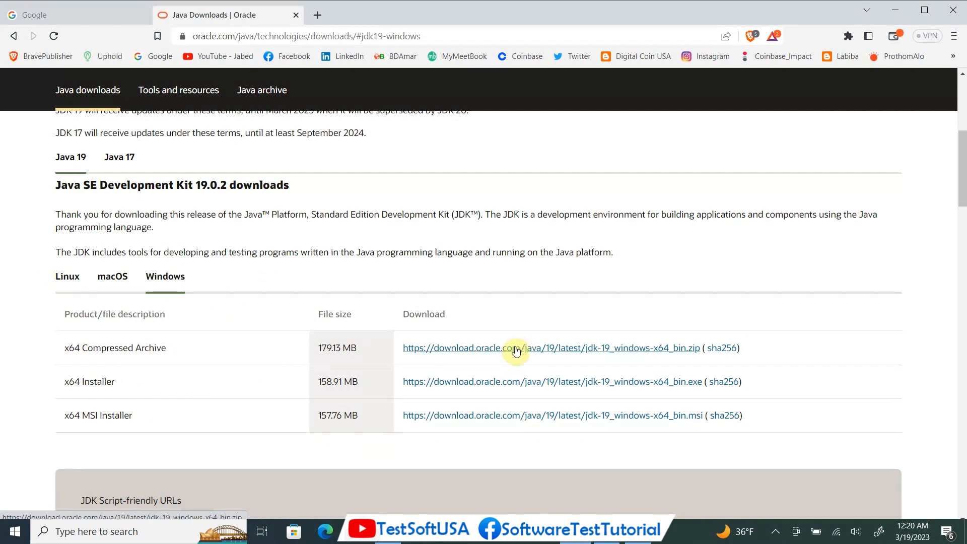
{"action": "mouse_move", "coordinate": [81, 15]}
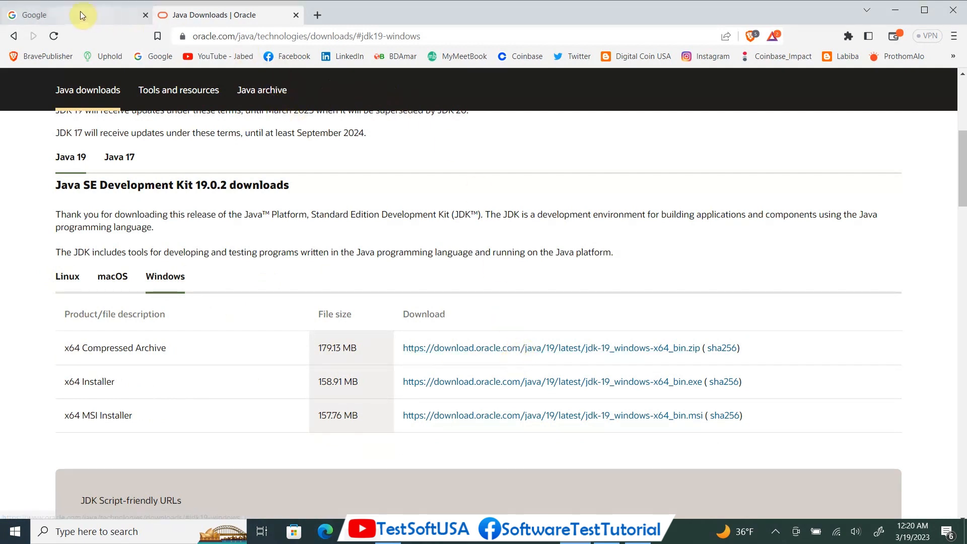
{"action": "left_click", "coordinate": [36, 15]}
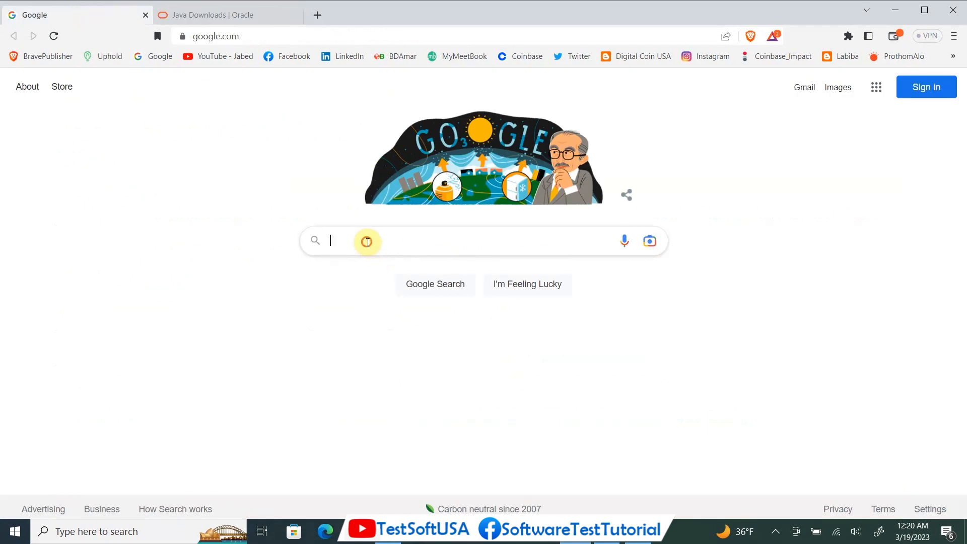
Step: Search Google for 'apache jmeter' and open jmeter.apache.org
{"action": "type", "text": "a"}
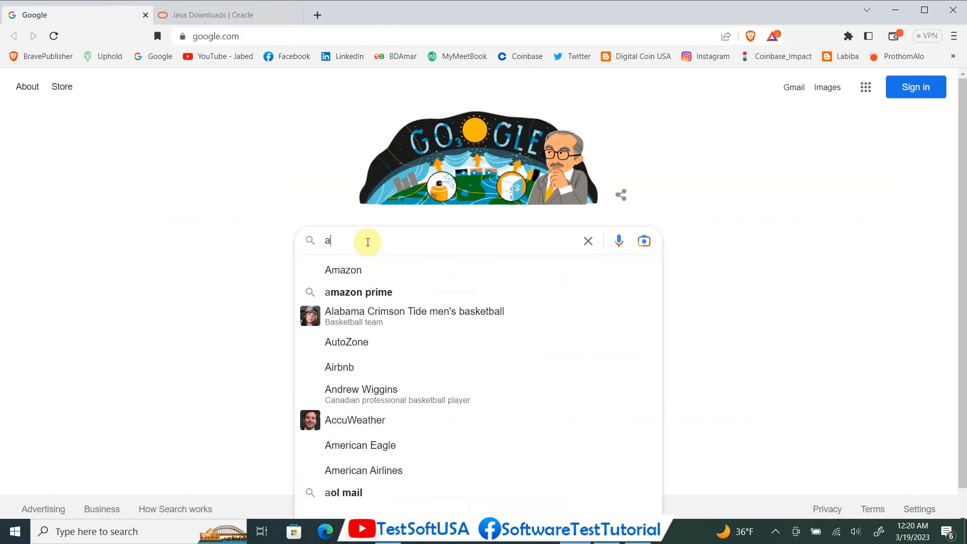
{"action": "type", "text": "pache j"}
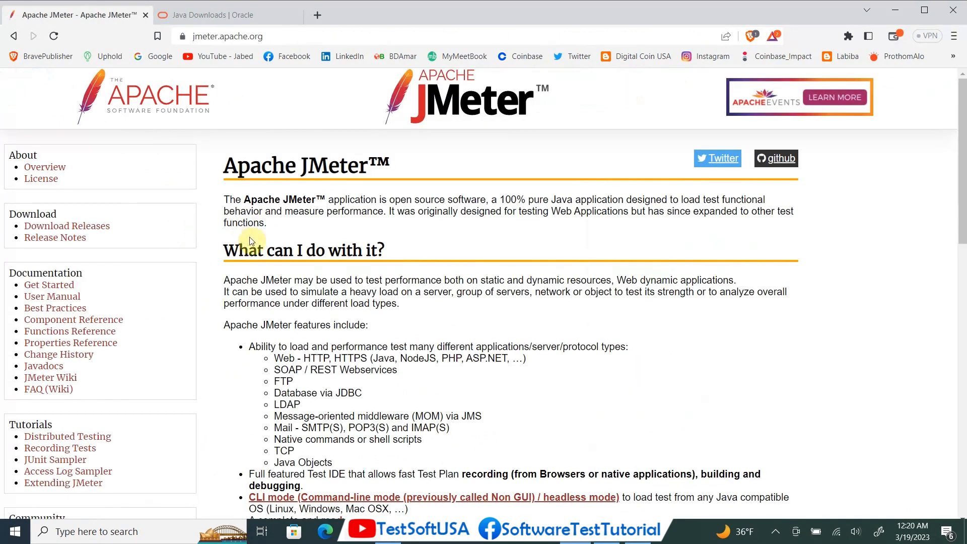
{"action": "mouse_move", "coordinate": [102, 99]}
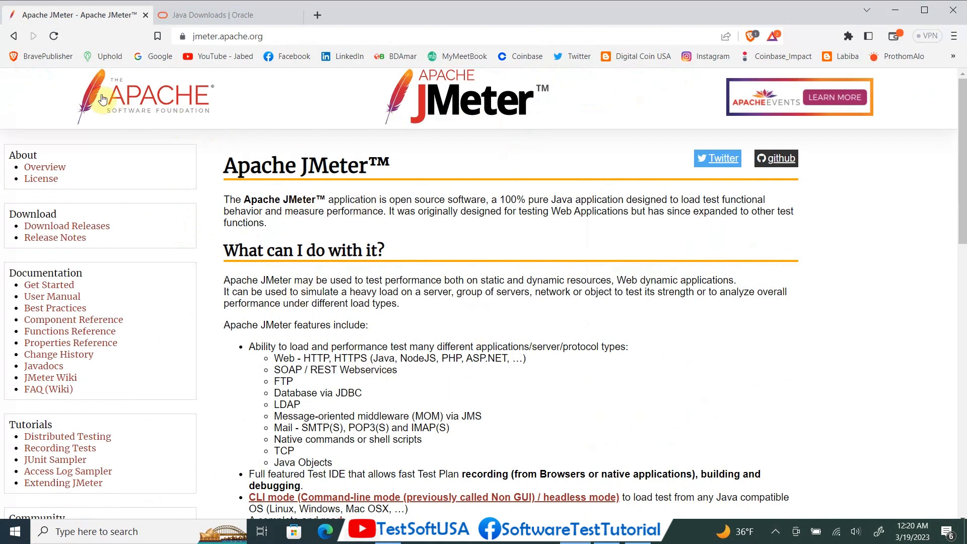
{"action": "mouse_move", "coordinate": [440, 341]}
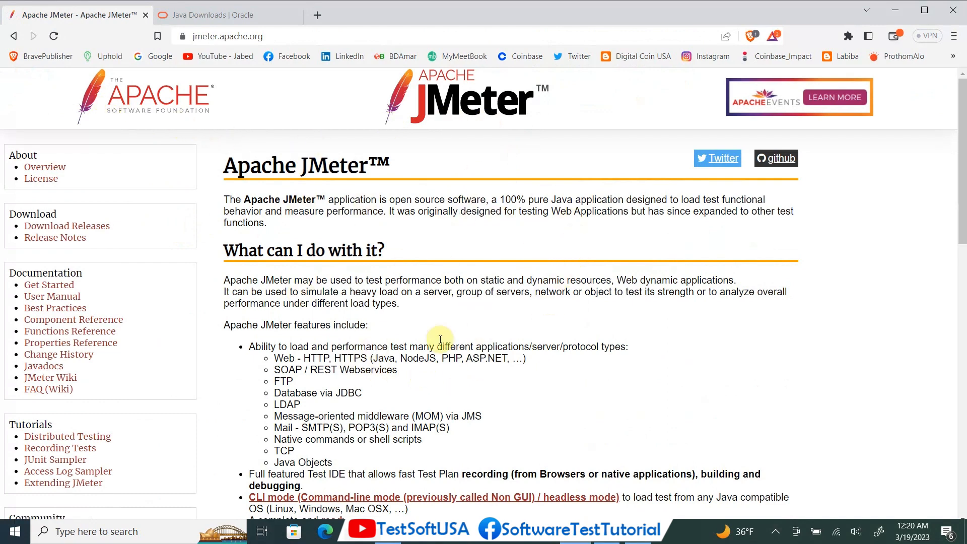
{"action": "mouse_move", "coordinate": [302, 158]}
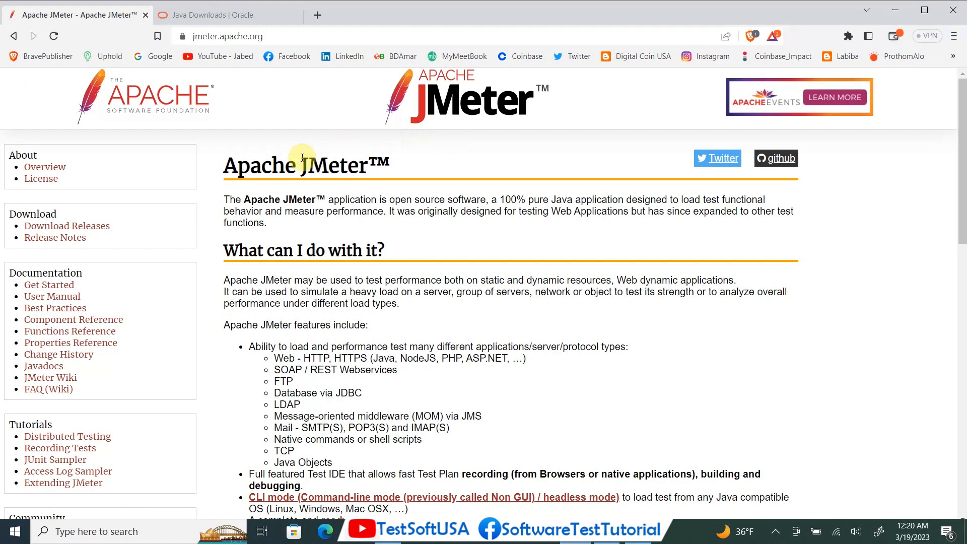
{"action": "mouse_move", "coordinate": [25, 214]}
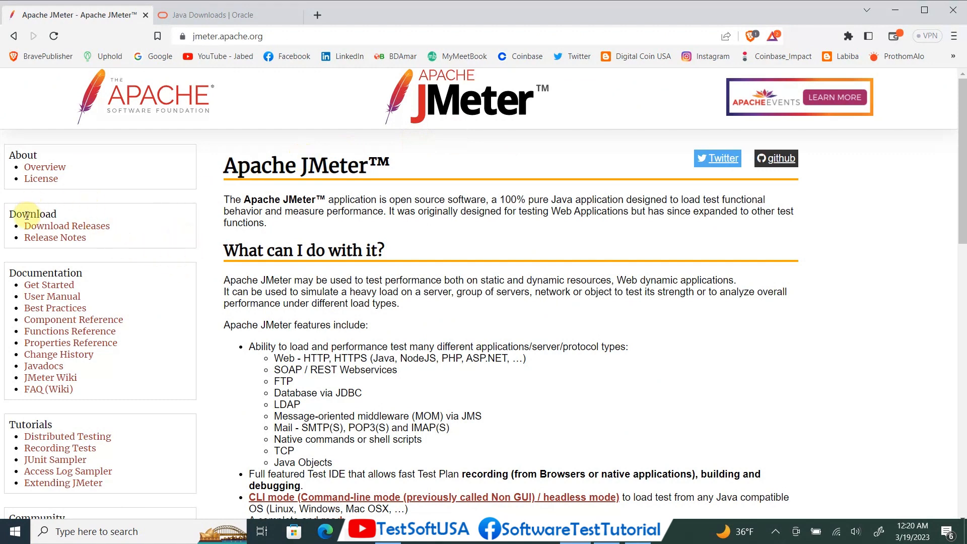
{"action": "mouse_move", "coordinate": [67, 226]}
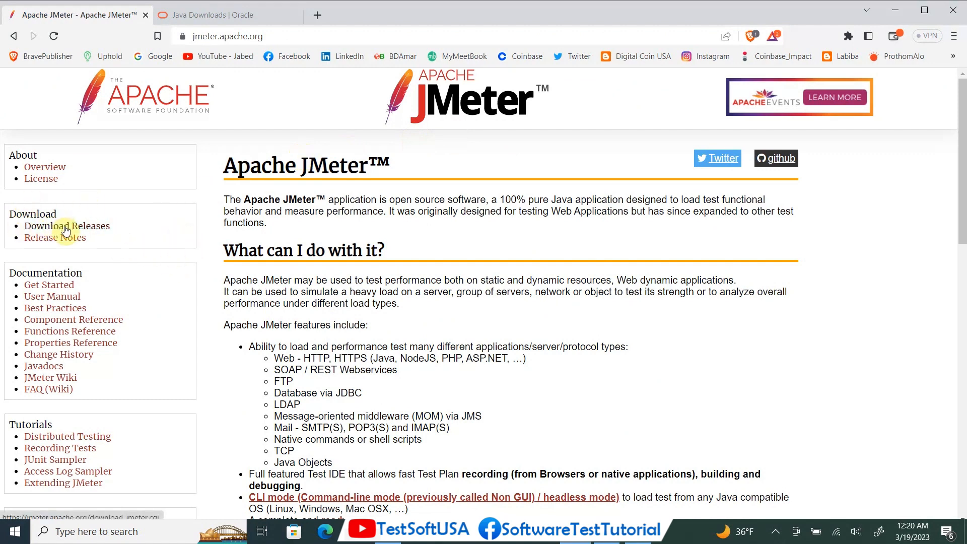
Step: Open the Download Releases page for Apache JMeter 5.5
{"action": "left_click", "coordinate": [67, 225]}
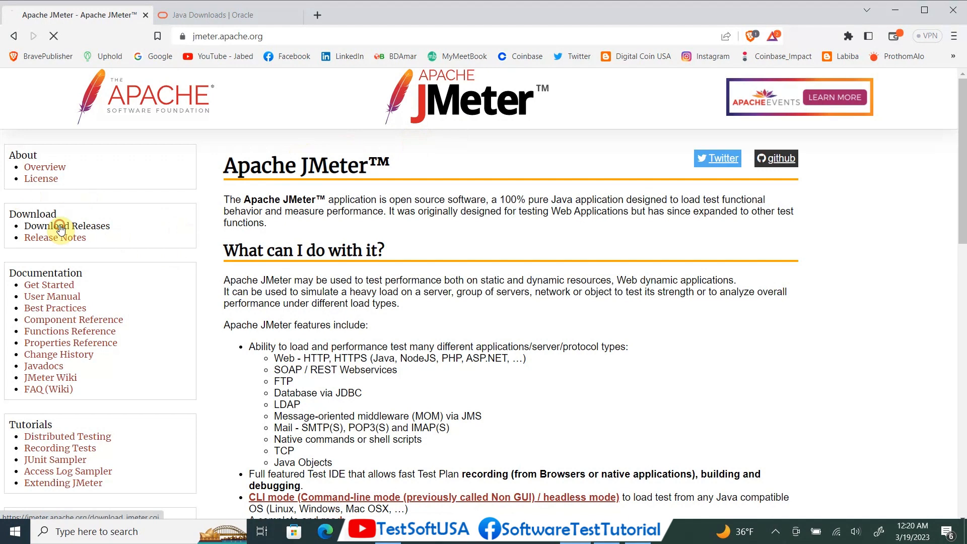
{"action": "left_click", "coordinate": [66, 226]}
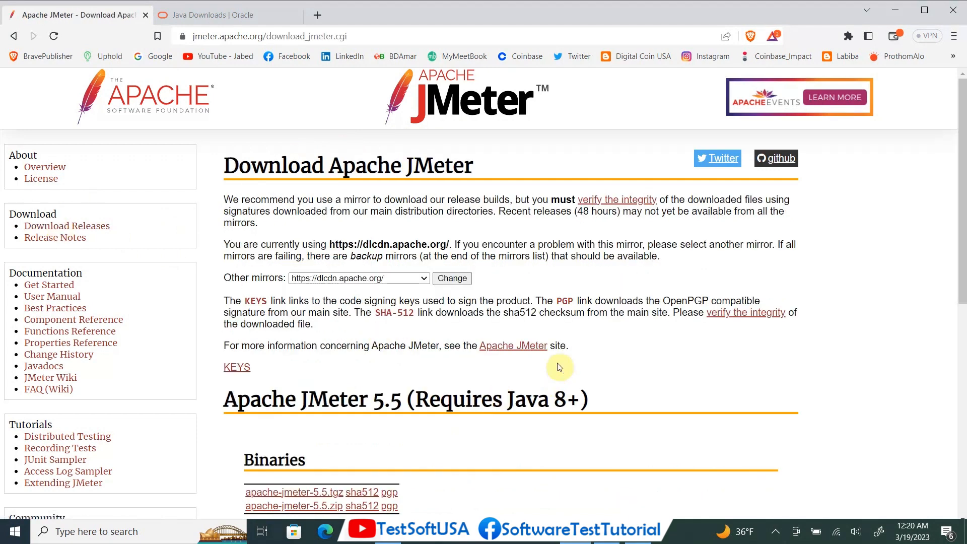
Step: Download the apache-jmeter-5.5.zip binary from the Binaries section
{"action": "scroll", "scroll_direction": "down", "scroll_amount": 3}
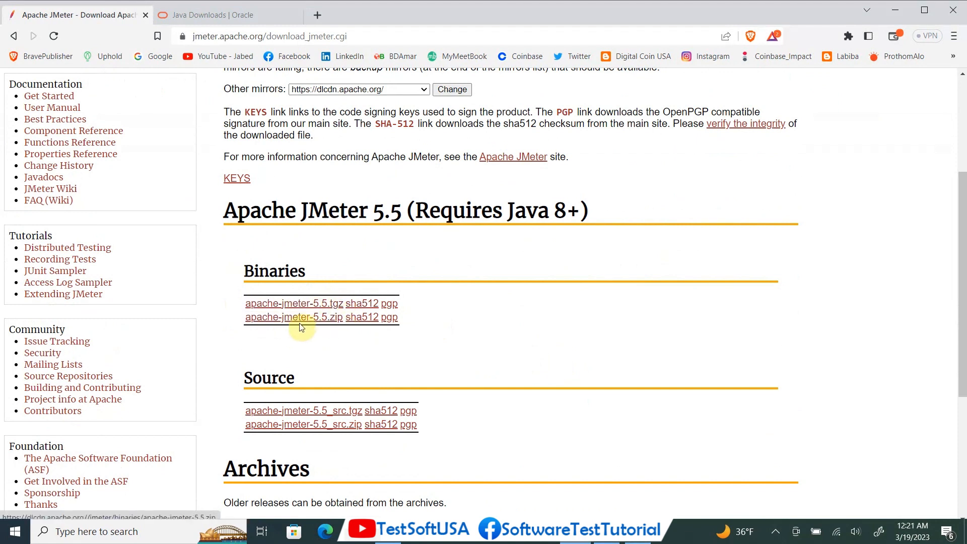
{"action": "mouse_move", "coordinate": [316, 324]}
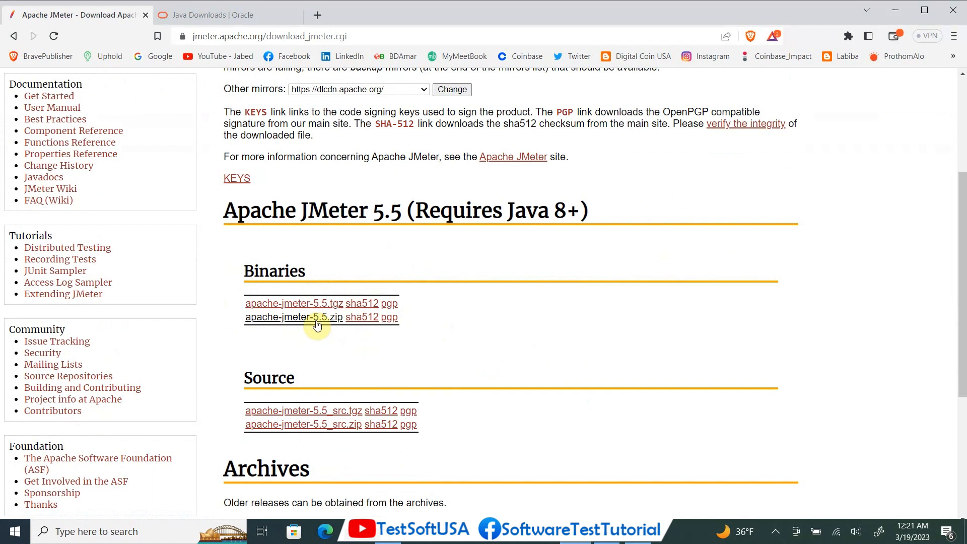
{"action": "mouse_move", "coordinate": [303, 317]}
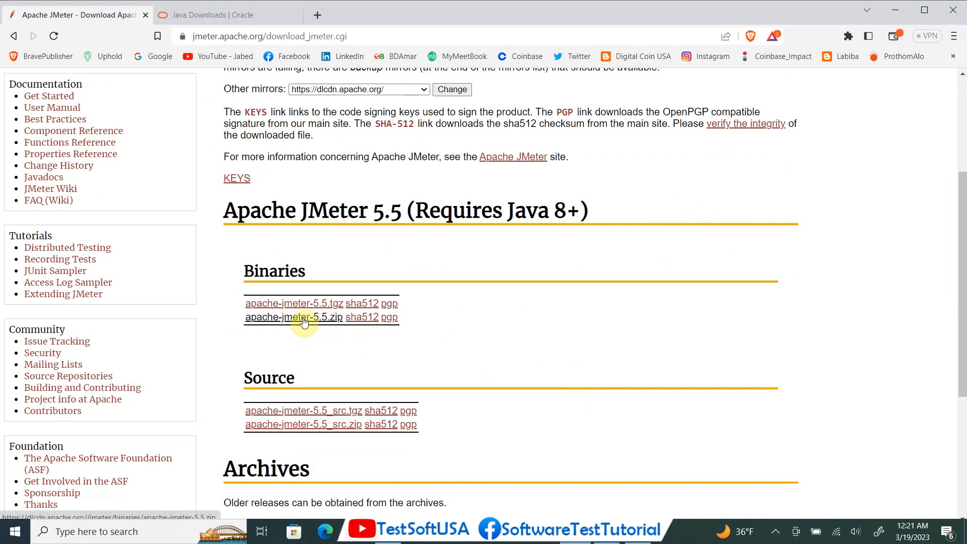
{"action": "left_click", "coordinate": [292, 316]}
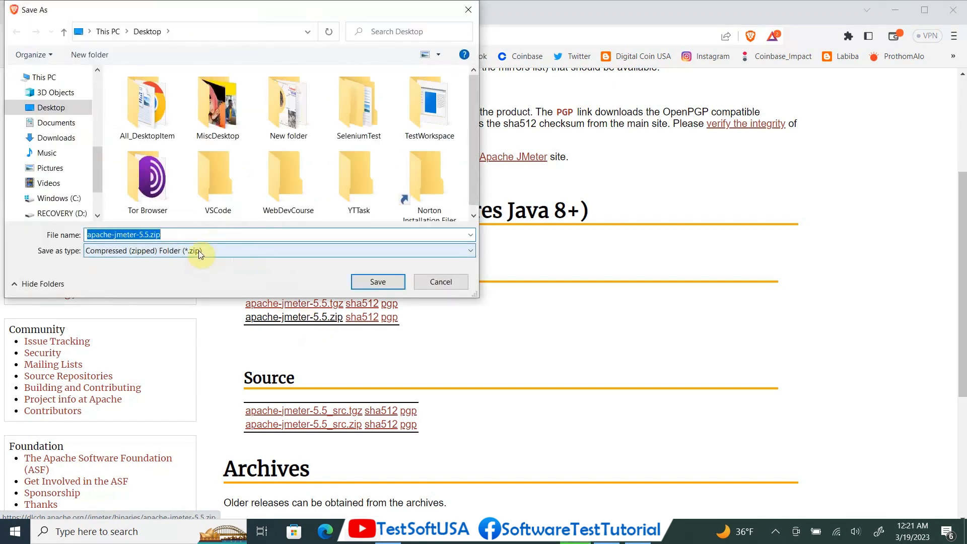
Step: Save apache-jmeter-5.5.zip to Downloads and show it in its folder
{"action": "left_click", "coordinate": [59, 137]}
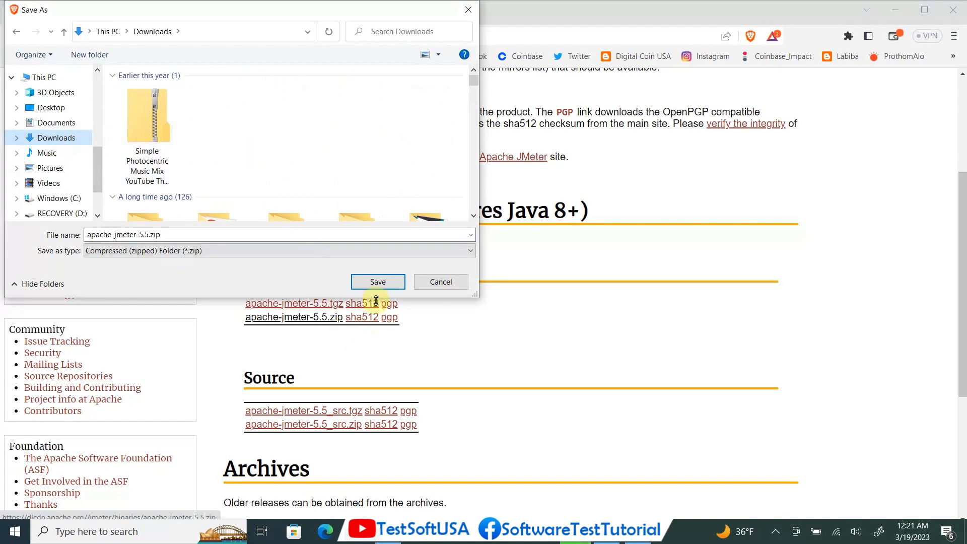
{"action": "left_click", "coordinate": [377, 281]}
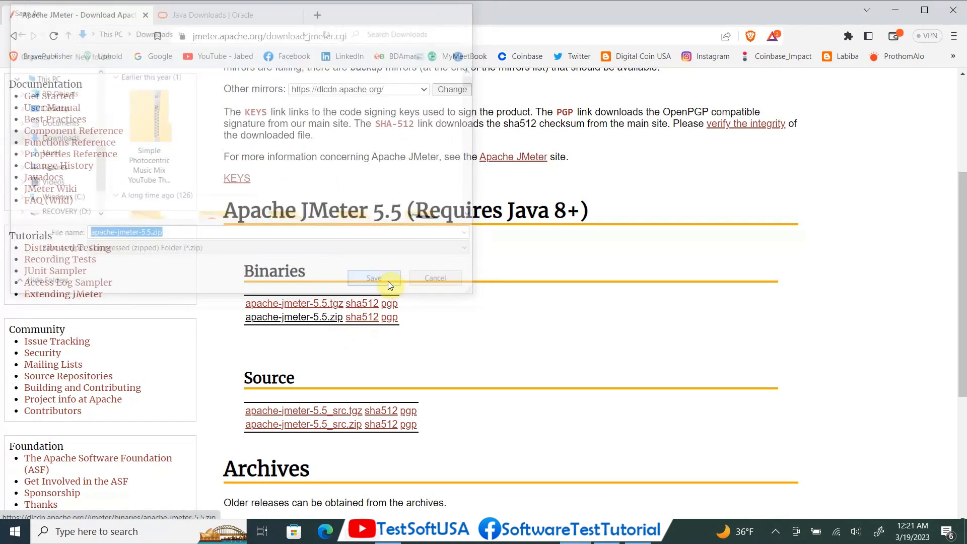
{"action": "left_click", "coordinate": [375, 278]}
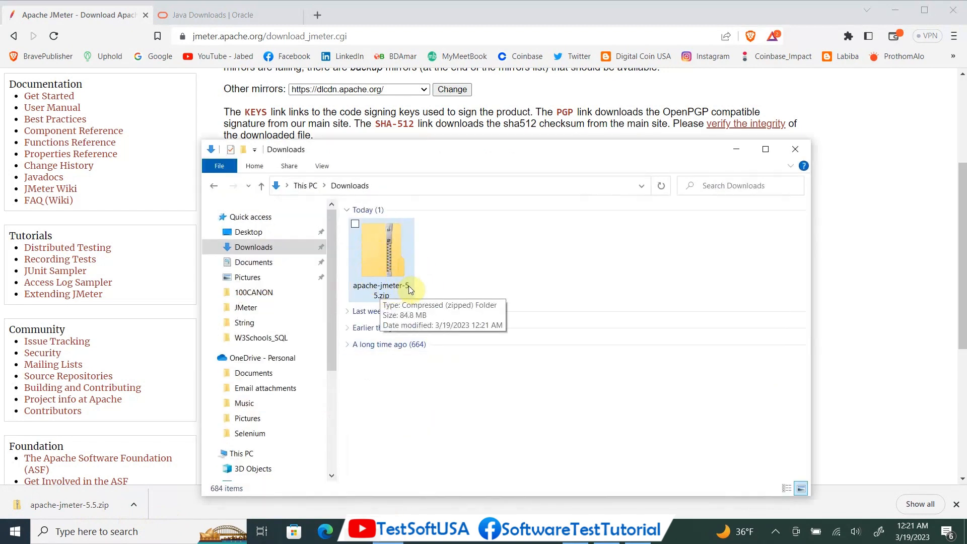
{"action": "mouse_move", "coordinate": [692, 188]}
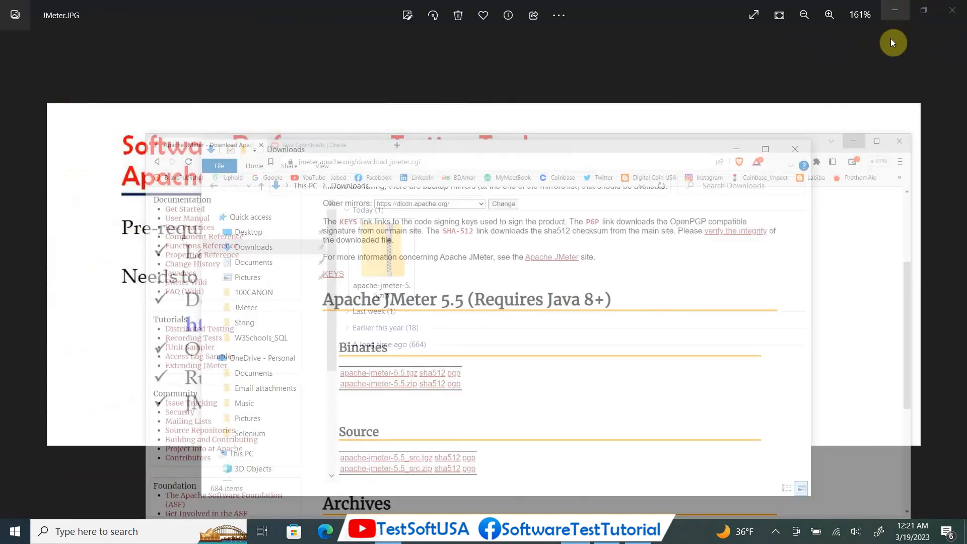
Step: Choose Extract All on apache-jmeter-5.5.zip in the Downloads folder
{"action": "left_click", "coordinate": [512, 85]}
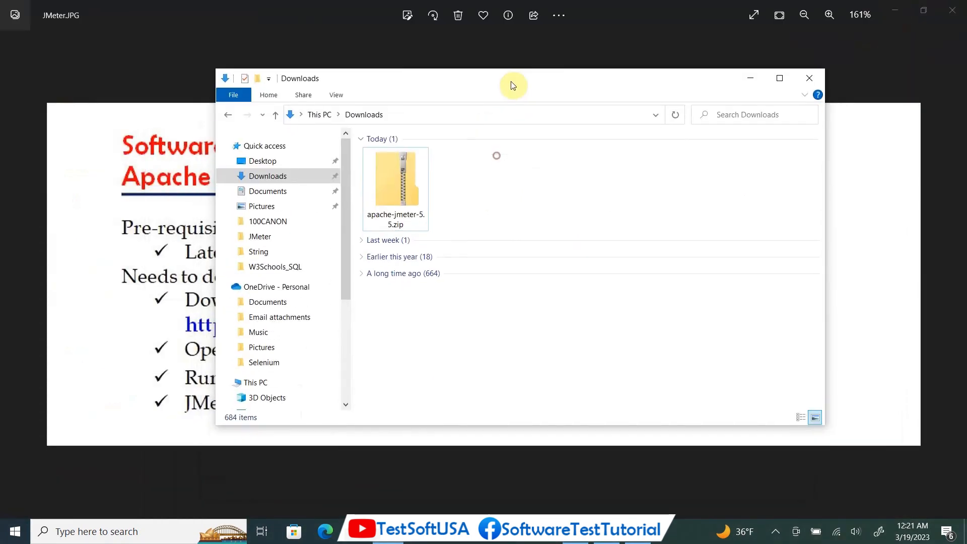
{"action": "left_click", "coordinate": [395, 178]}
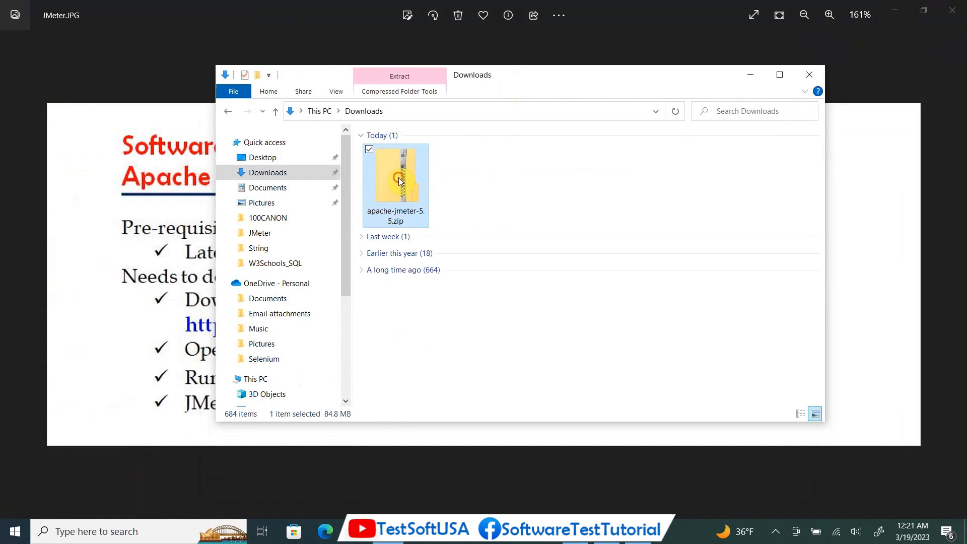
{"action": "right_click", "coordinate": [395, 179]}
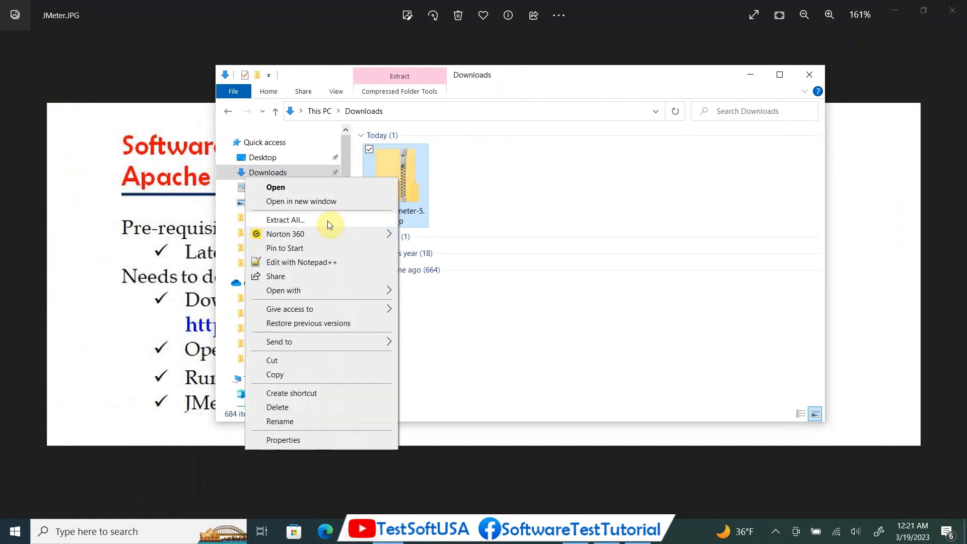
{"action": "left_click", "coordinate": [284, 220]}
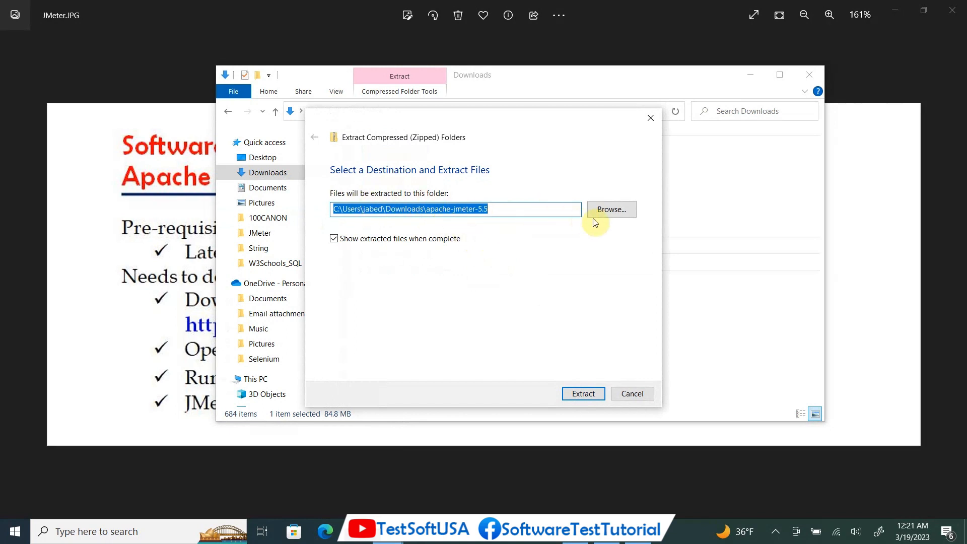
{"action": "mouse_move", "coordinate": [588, 251]}
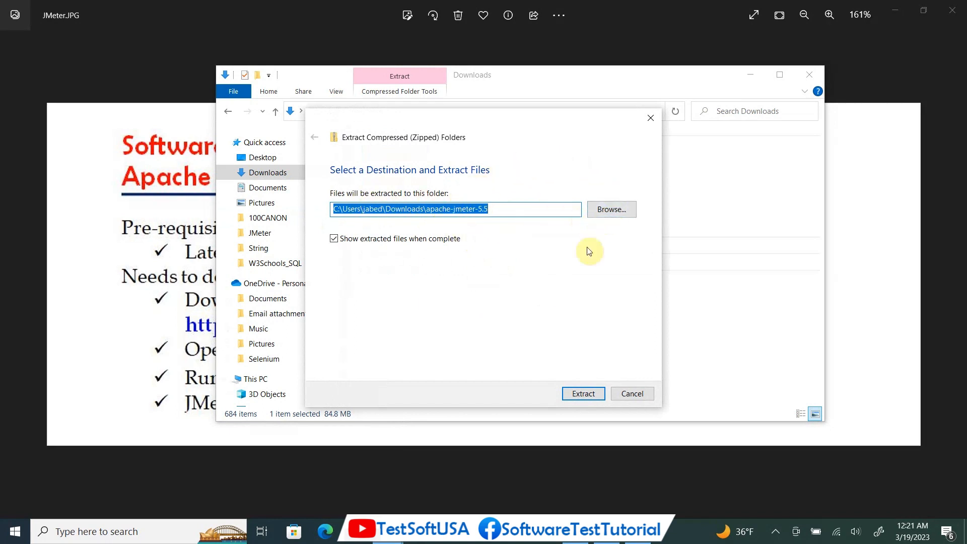
{"action": "mouse_move", "coordinate": [538, 296]}
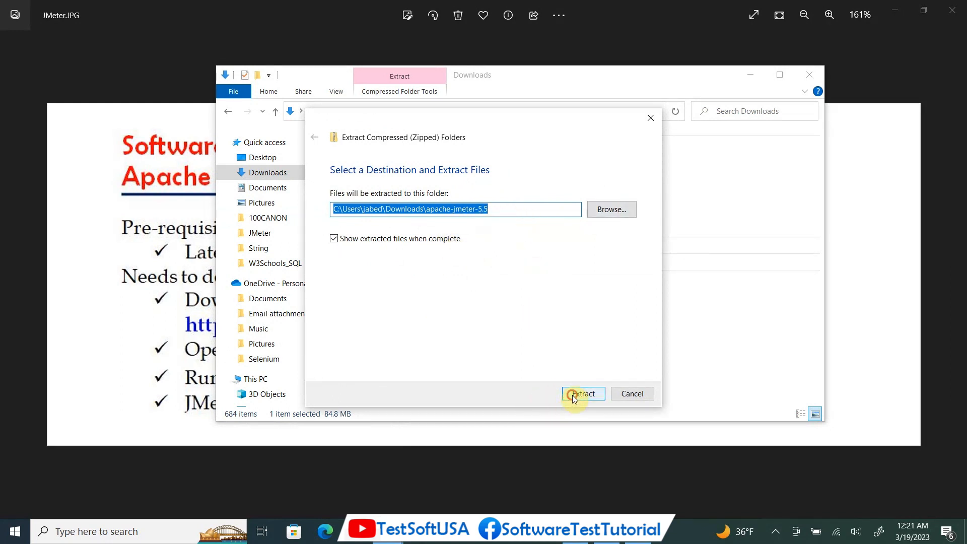
Step: Extract the archive into the default Downloads\apache-jmeter-5.5 destination
{"action": "left_click", "coordinate": [581, 393]}
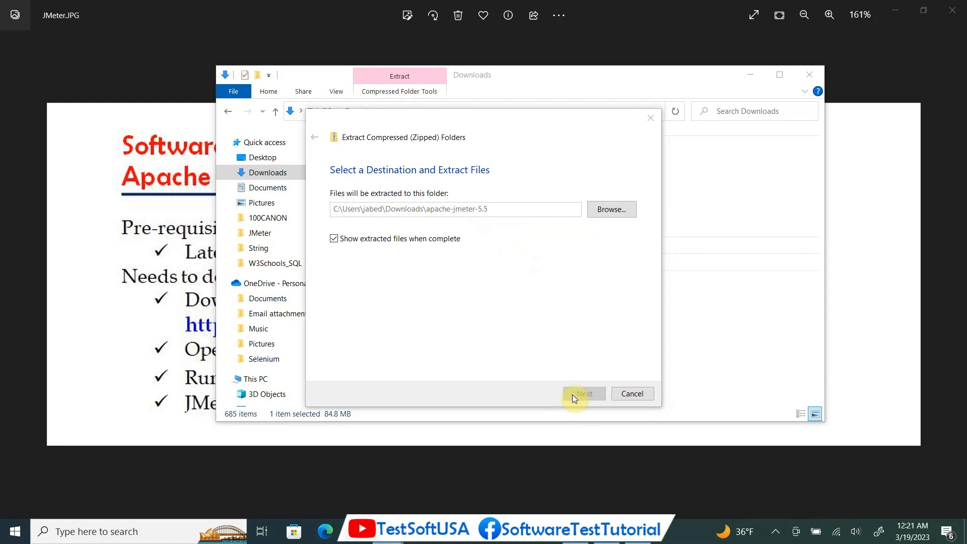
{"action": "left_click", "coordinate": [583, 394]}
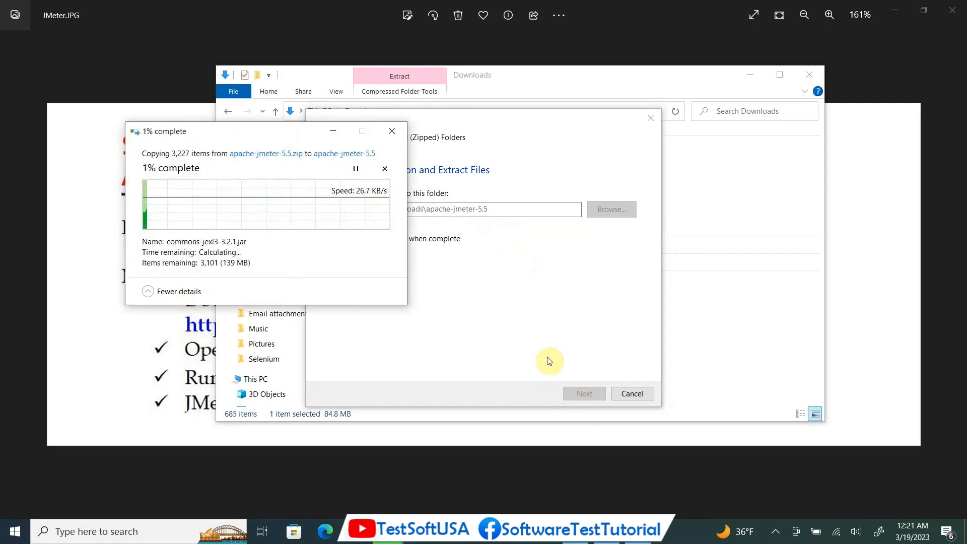
{"action": "mouse_move", "coordinate": [341, 246]}
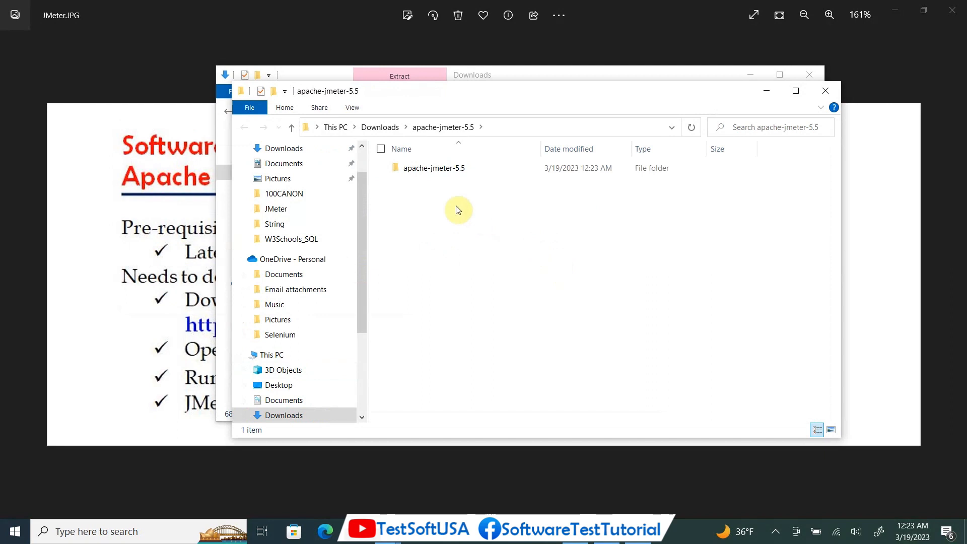
{"action": "mouse_move", "coordinate": [462, 185]}
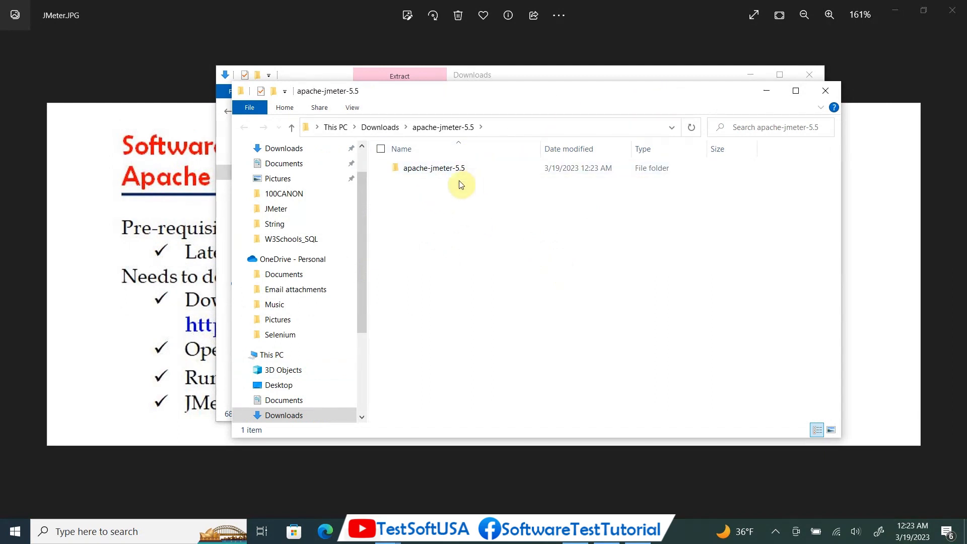
Step: Bring the Downloads window forward and close it
{"action": "left_click", "coordinate": [825, 90]}
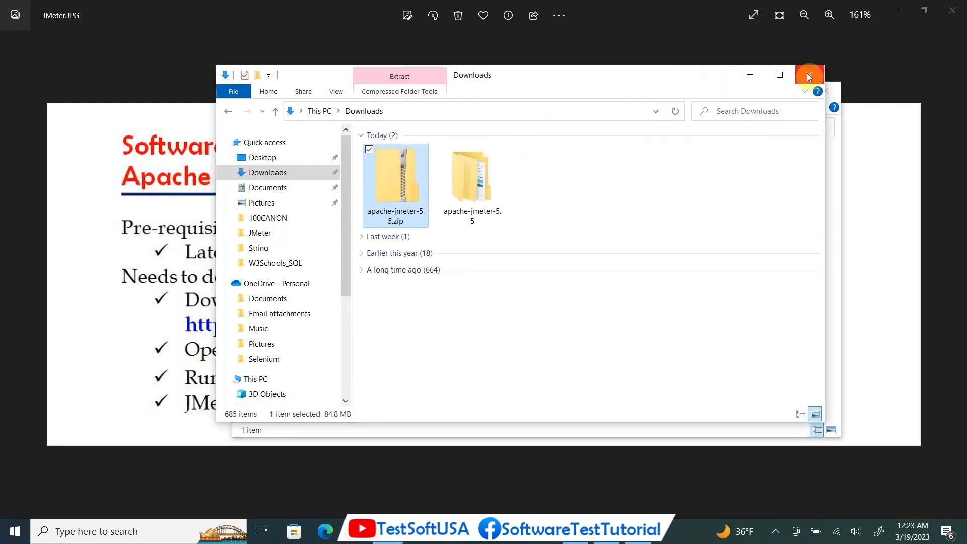
{"action": "left_click", "coordinate": [809, 74]}
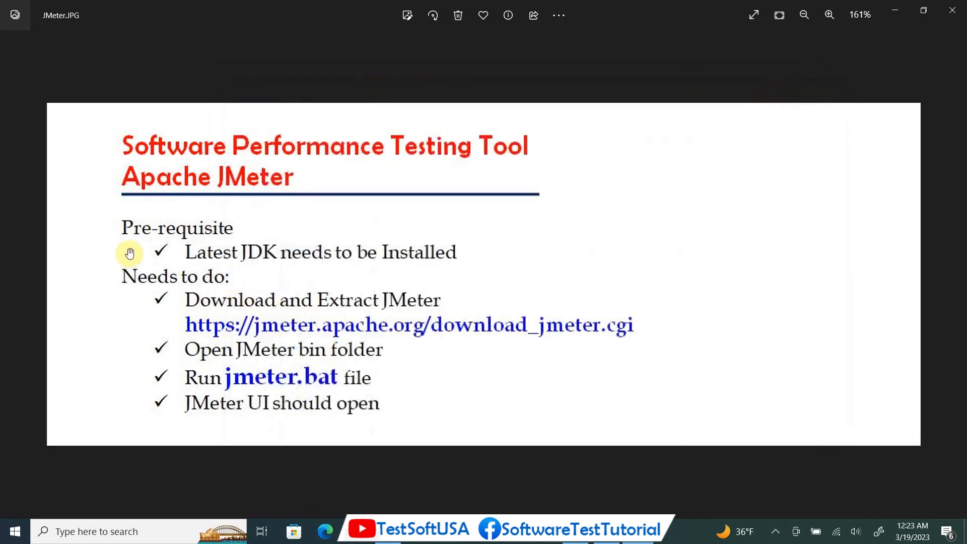
{"action": "mouse_move", "coordinate": [197, 307]}
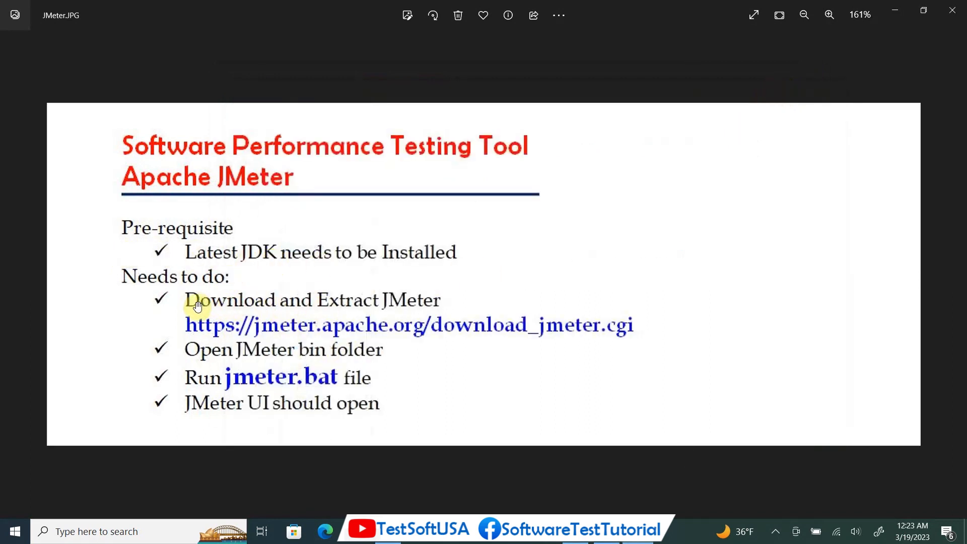
{"action": "mouse_move", "coordinate": [194, 338]}
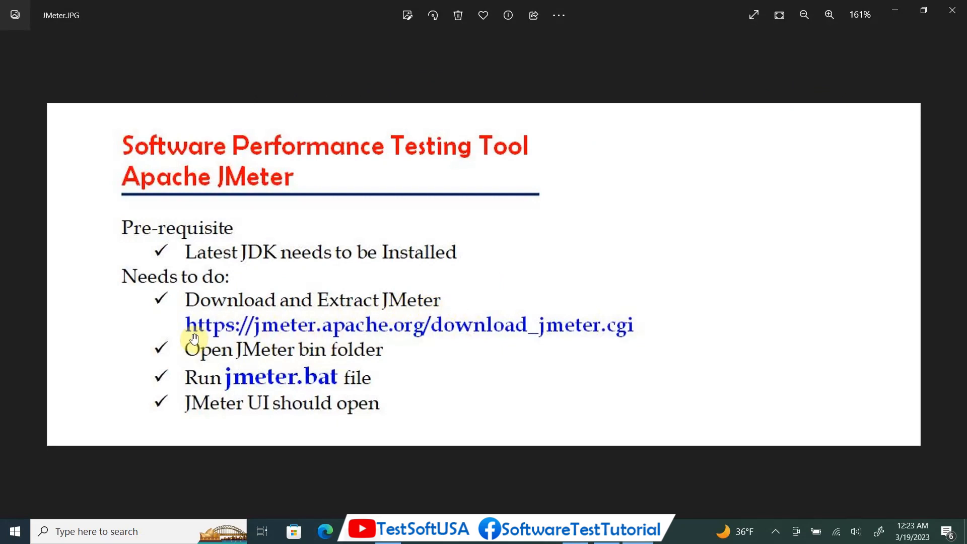
{"action": "mouse_move", "coordinate": [291, 335]}
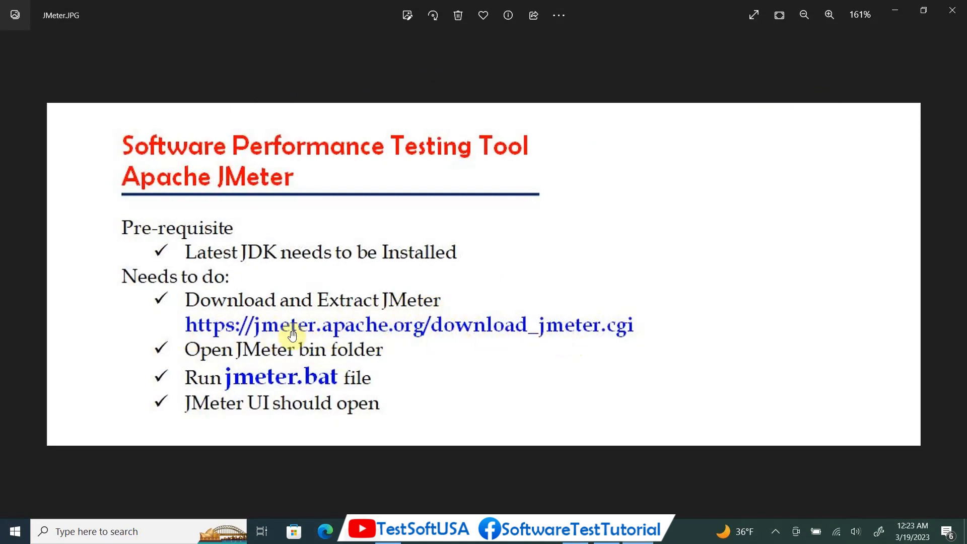
{"action": "mouse_move", "coordinate": [424, 330]}
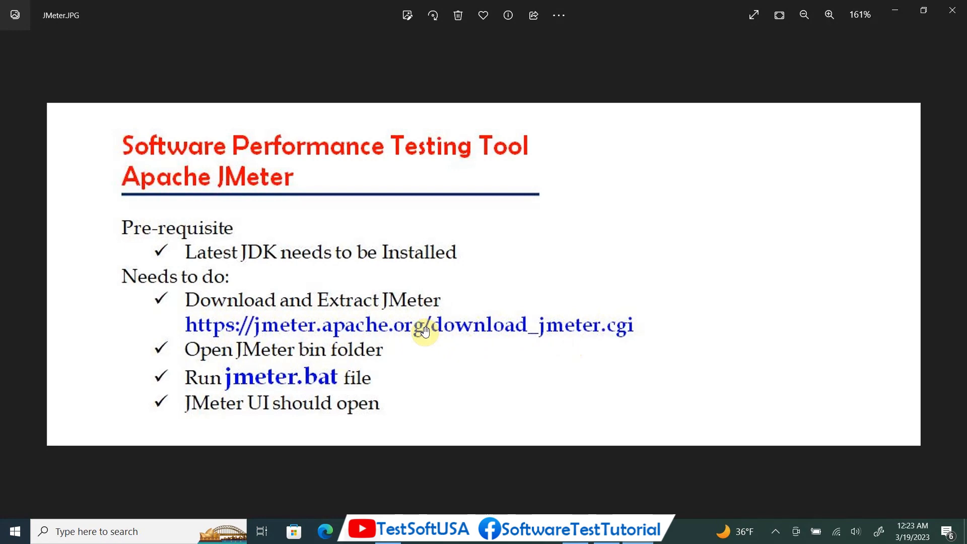
{"action": "mouse_move", "coordinate": [568, 329]}
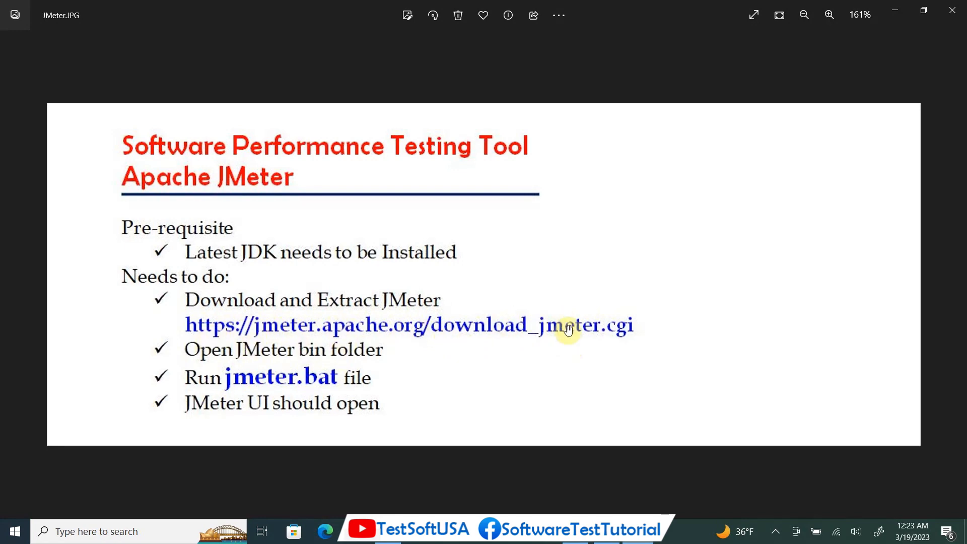
{"action": "mouse_move", "coordinate": [392, 321]}
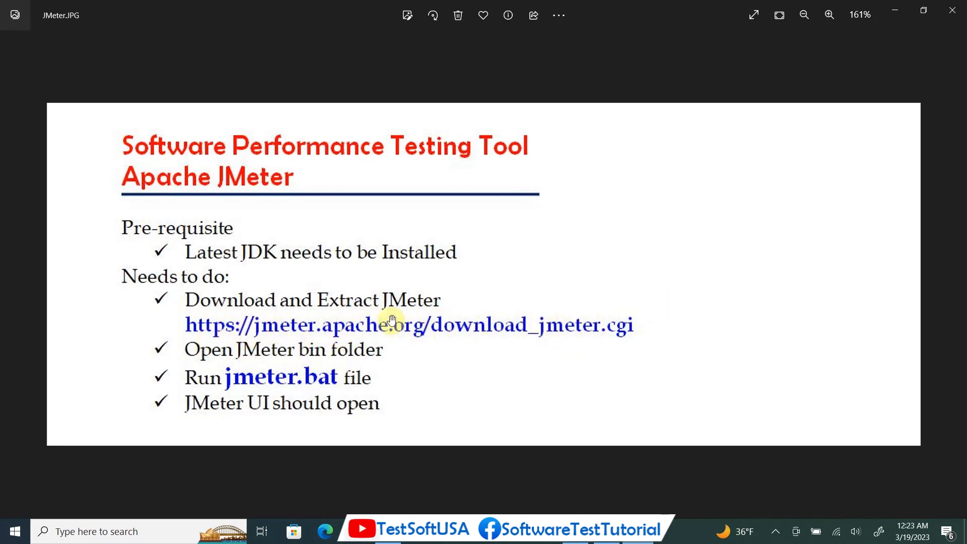
{"action": "mouse_move", "coordinate": [205, 357]}
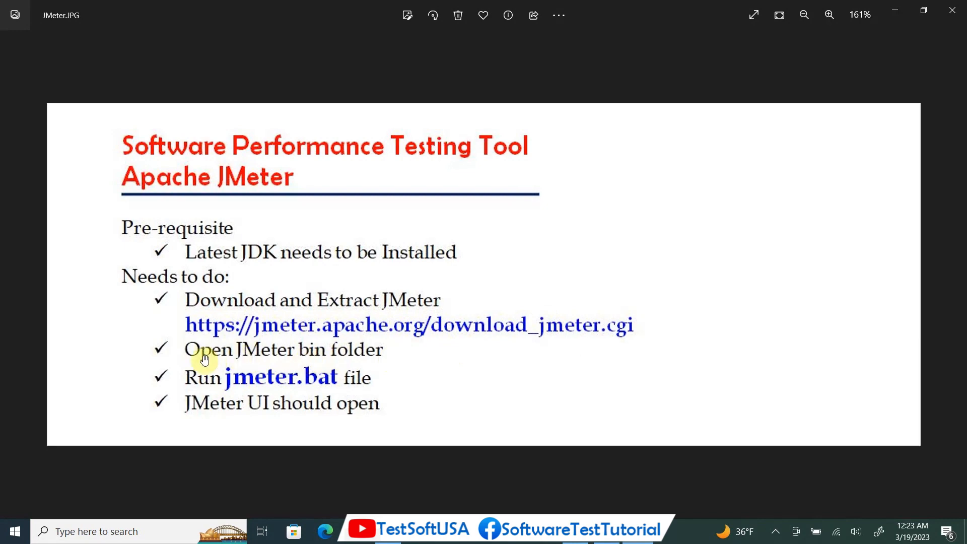
{"action": "mouse_move", "coordinate": [630, 478]}
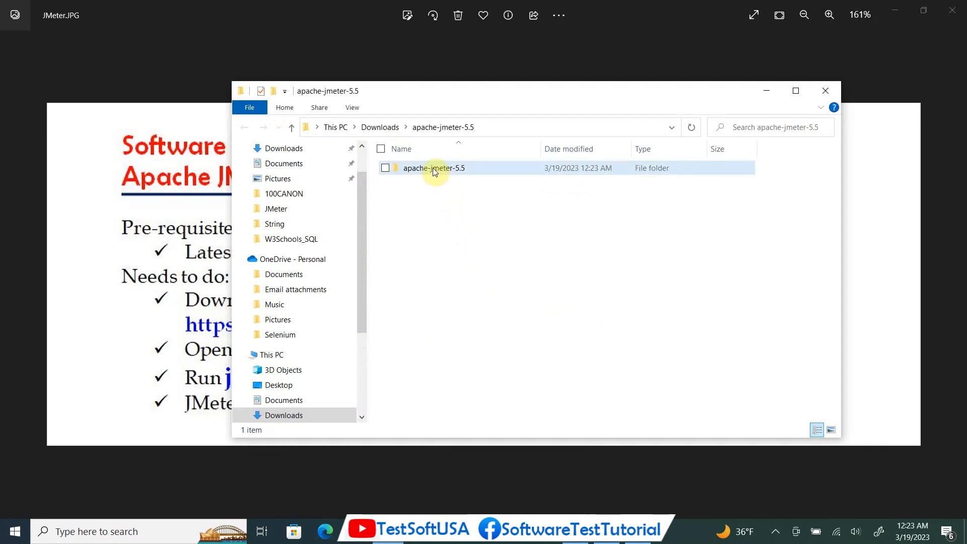
Step: Open the inner apache-jmeter-5.5 folder, then its bin folder containing jmeter.bat
{"action": "double_click", "coordinate": [434, 168]}
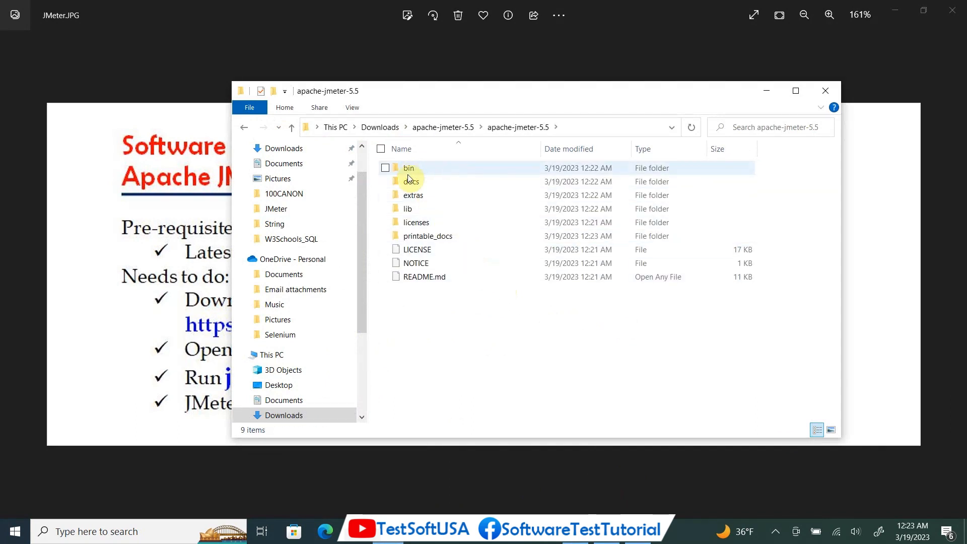
{"action": "mouse_move", "coordinate": [434, 142]}
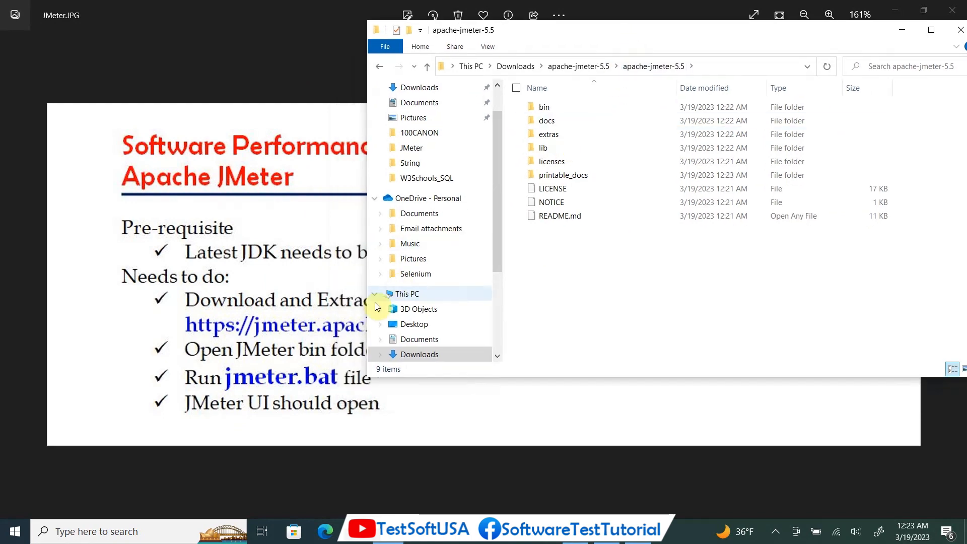
{"action": "double_click", "coordinate": [544, 106]}
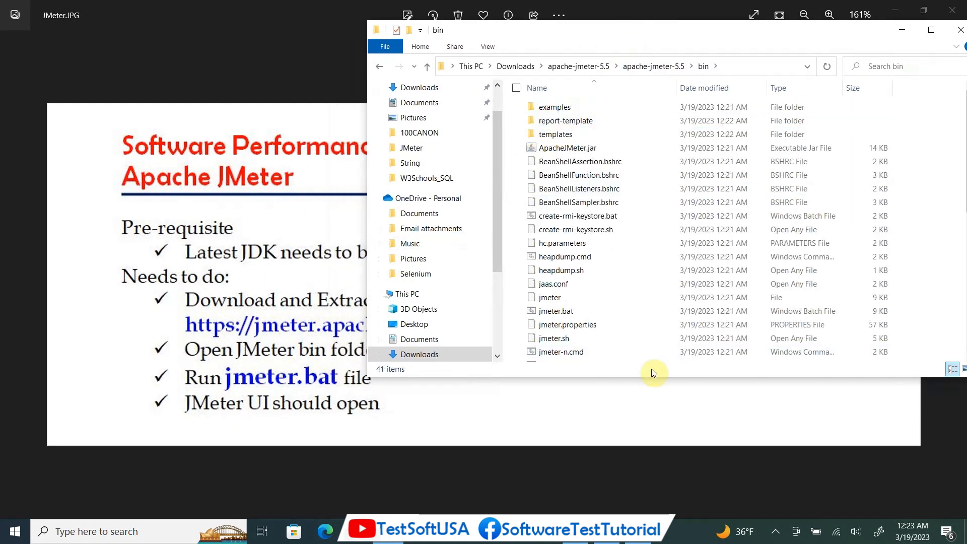
{"action": "mouse_move", "coordinate": [635, 318]}
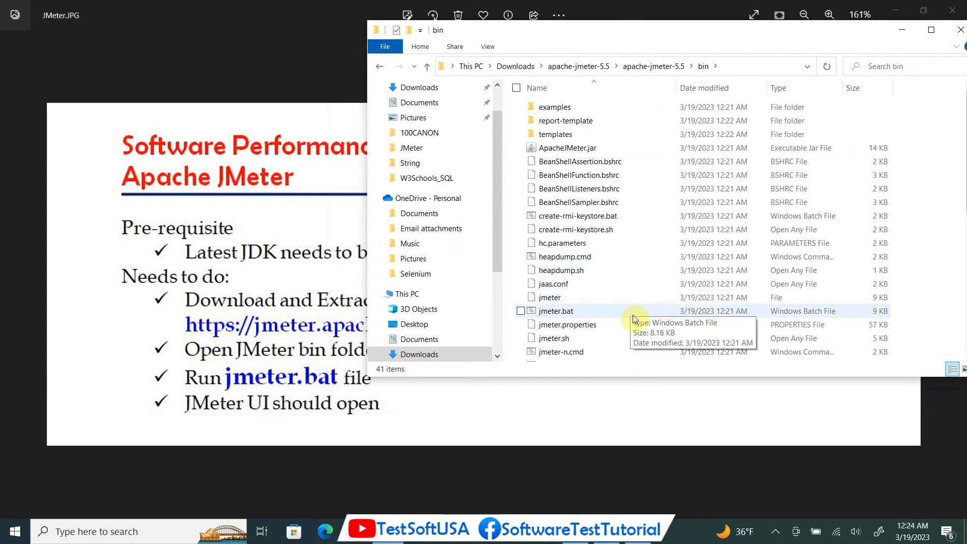
{"action": "mouse_move", "coordinate": [583, 148]}
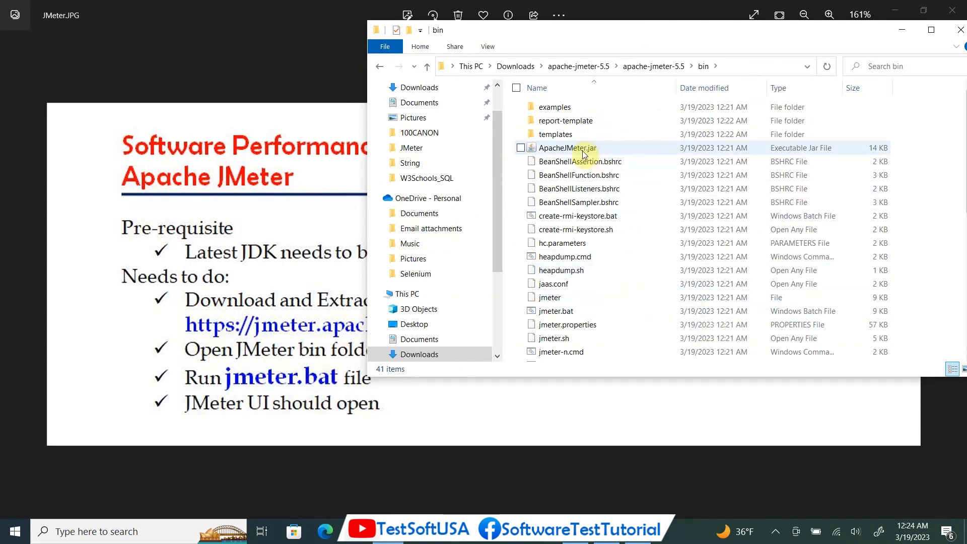
{"action": "mouse_move", "coordinate": [240, 399]}
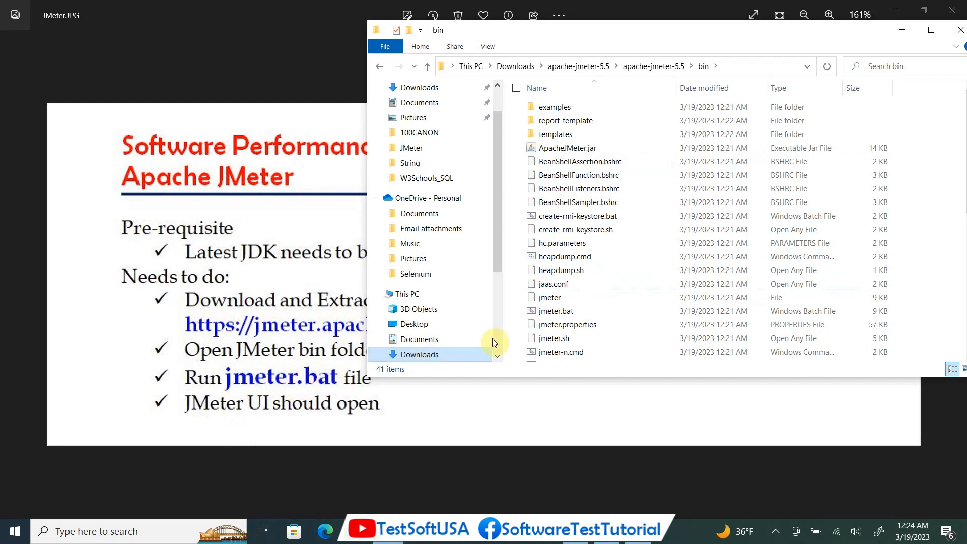
{"action": "mouse_move", "coordinate": [552, 311]}
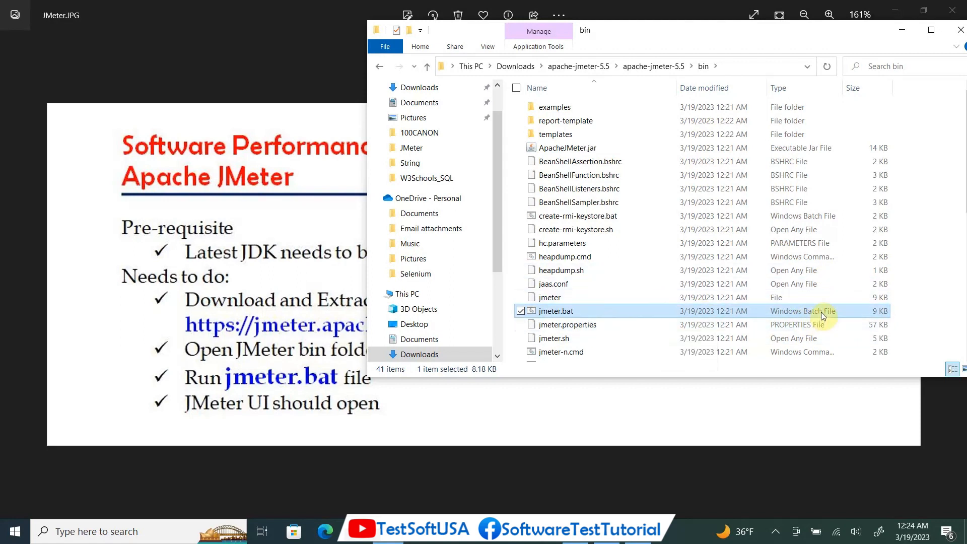
{"action": "mouse_move", "coordinate": [555, 315]}
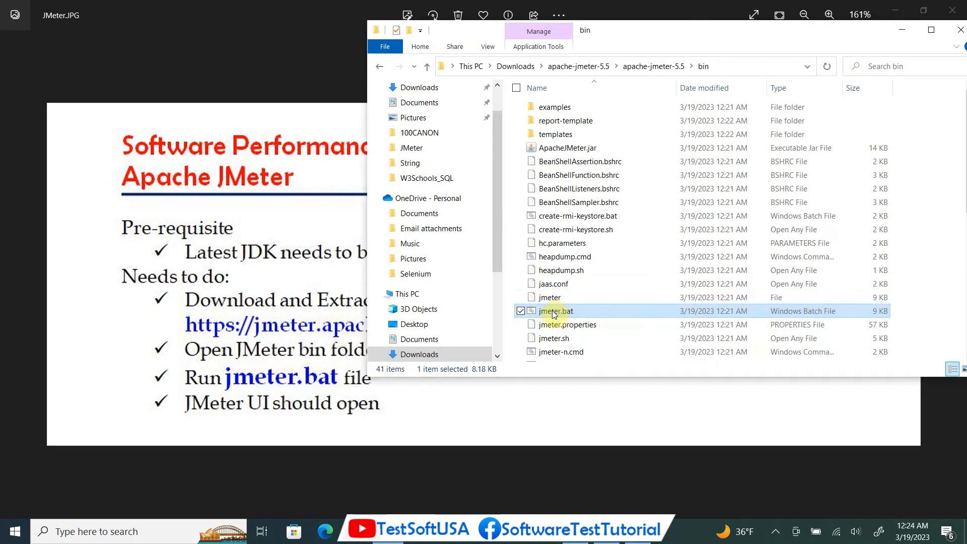
Step: Launch JMeter by running jmeter.bat from the bin folder
{"action": "double_click", "coordinate": [556, 311]}
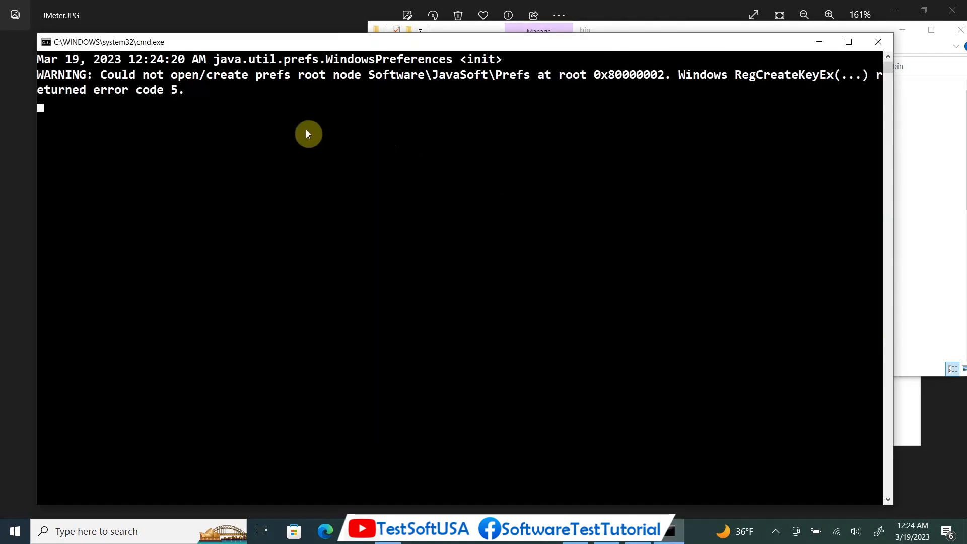
{"action": "mouse_move", "coordinate": [731, 243]}
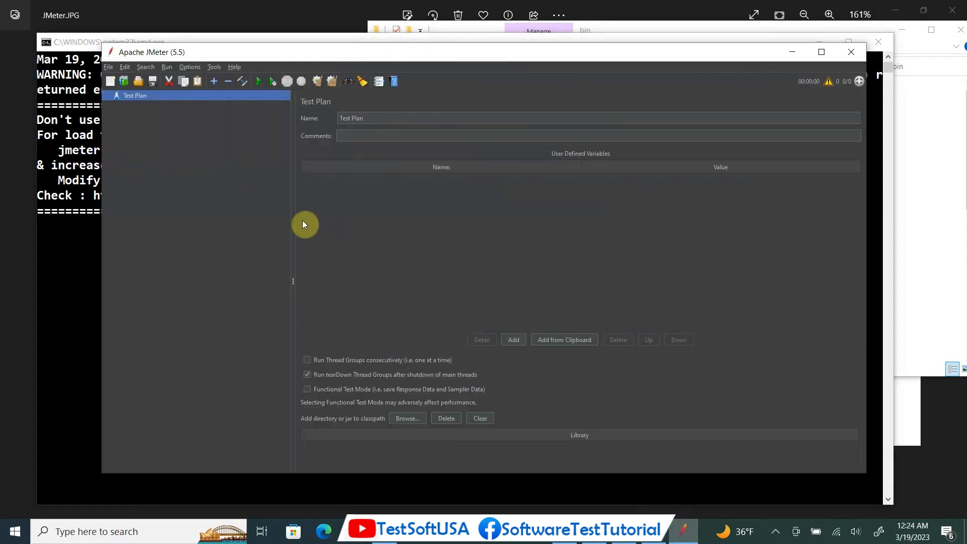
Step: Maximize the JMeter window and rename the Test Plan to 'MyFirstTest'
{"action": "left_click", "coordinate": [821, 52]}
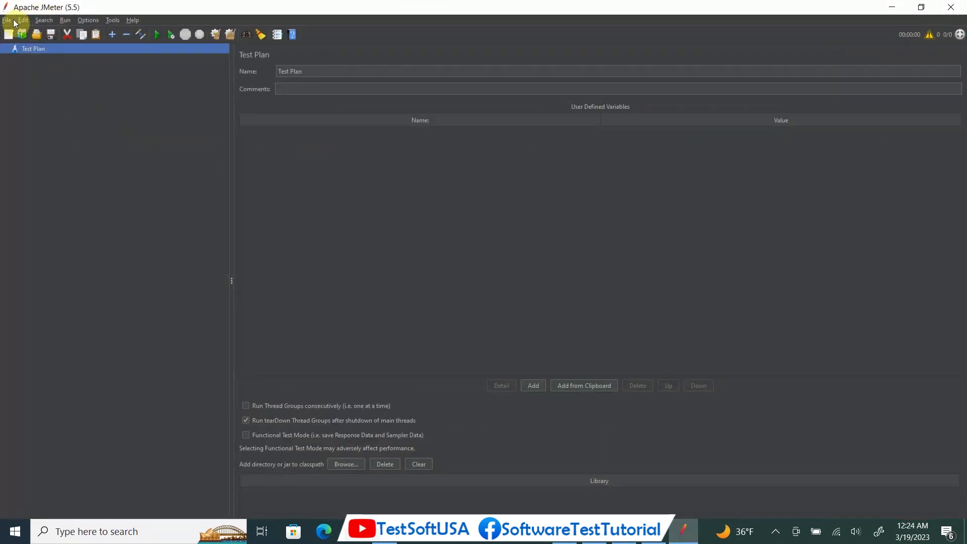
{"action": "mouse_move", "coordinate": [336, 302]}
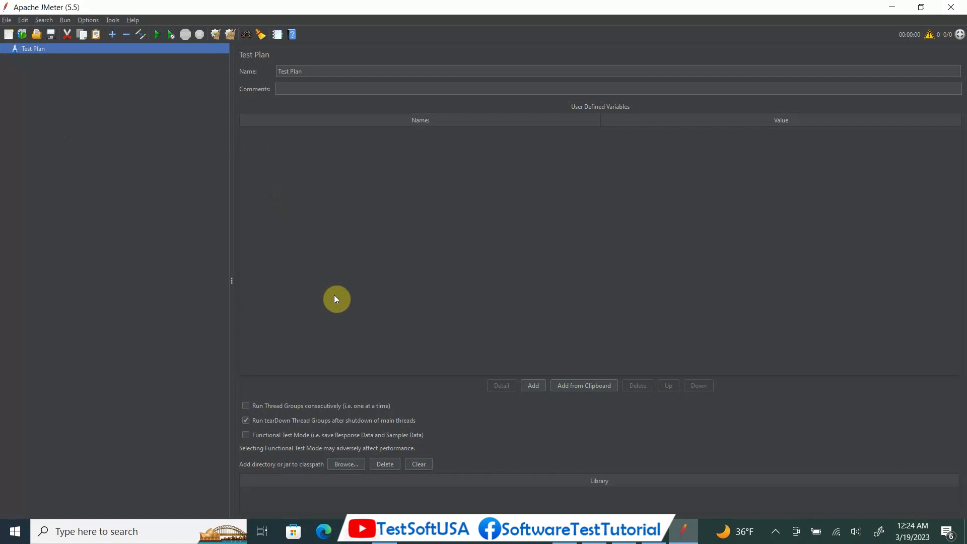
{"action": "mouse_move", "coordinate": [360, 230]}
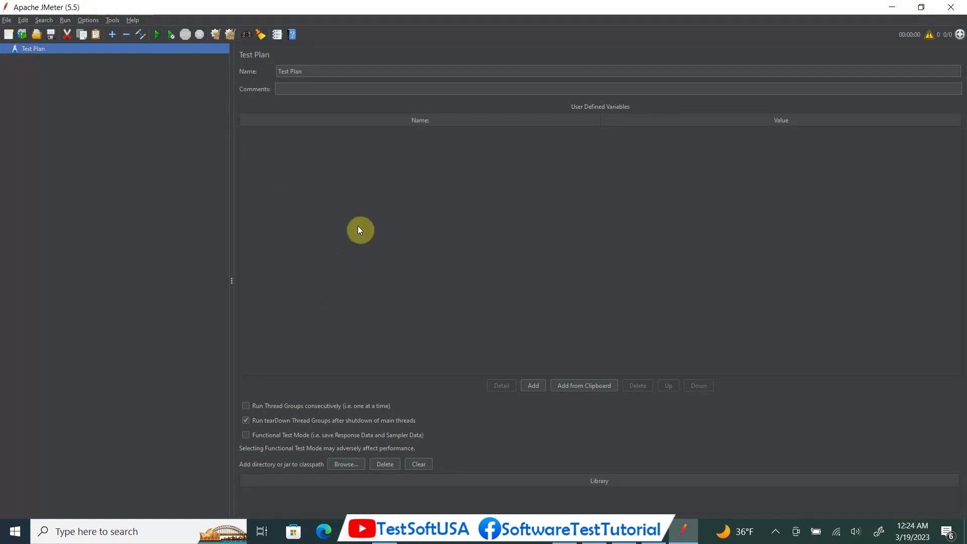
{"action": "mouse_move", "coordinate": [330, 79]}
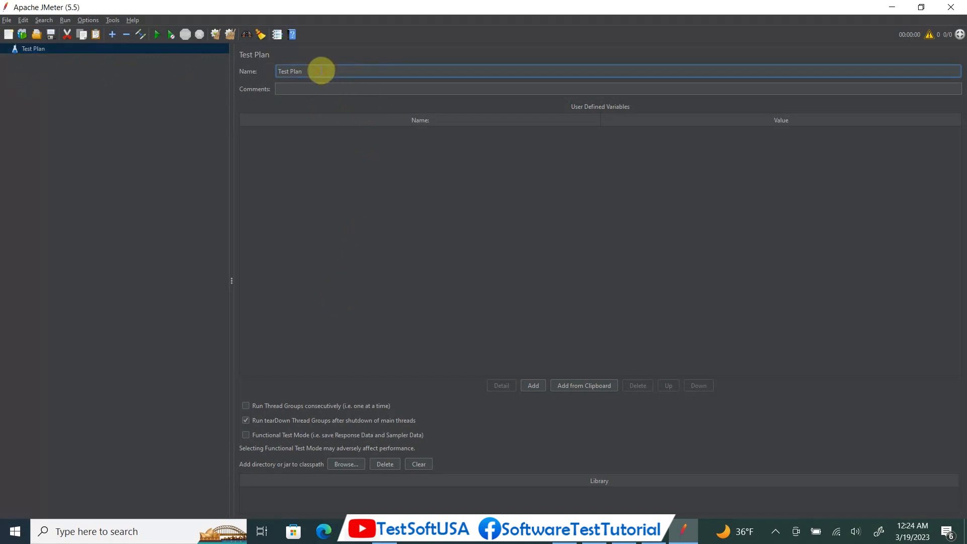
{"action": "type", "text": "T"}
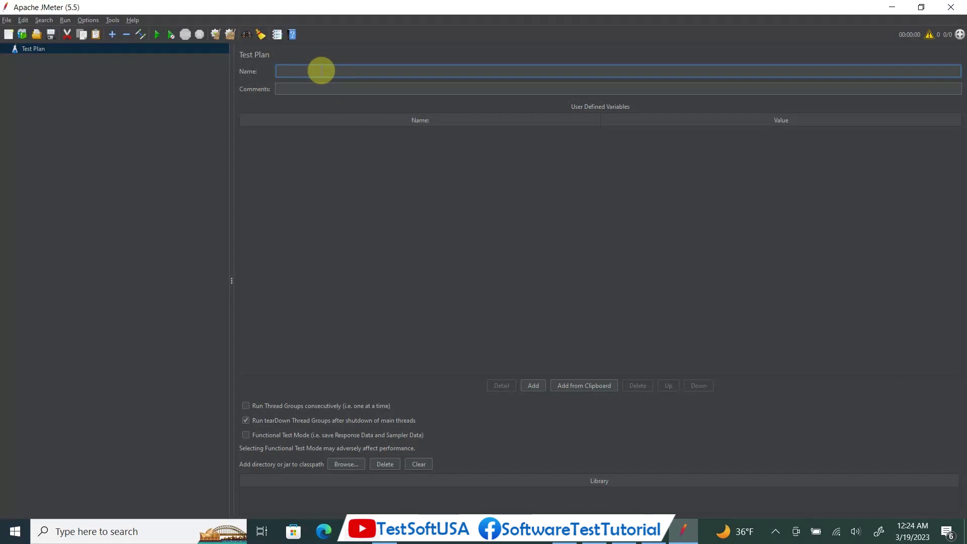
{"action": "type", "text": "MyFirst"}
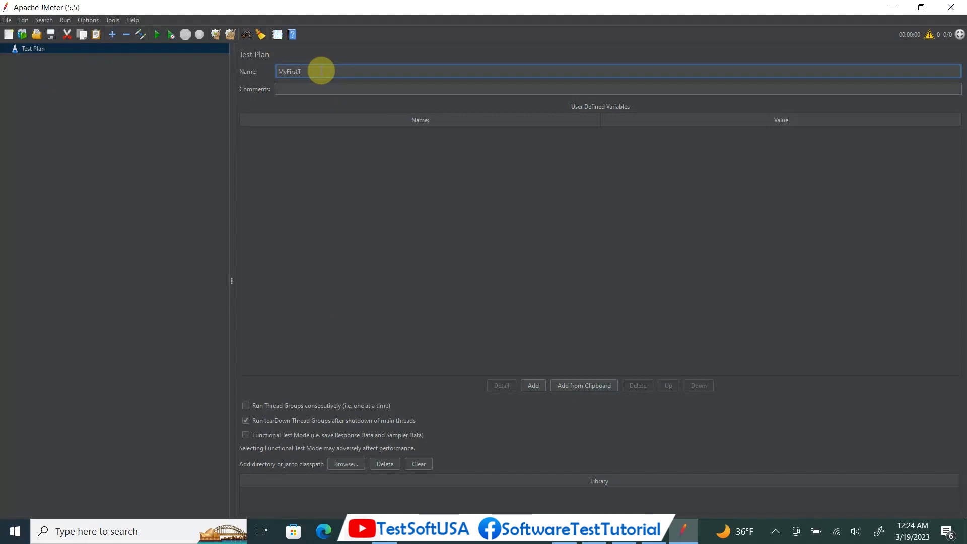
{"action": "type", "text": "Test"}
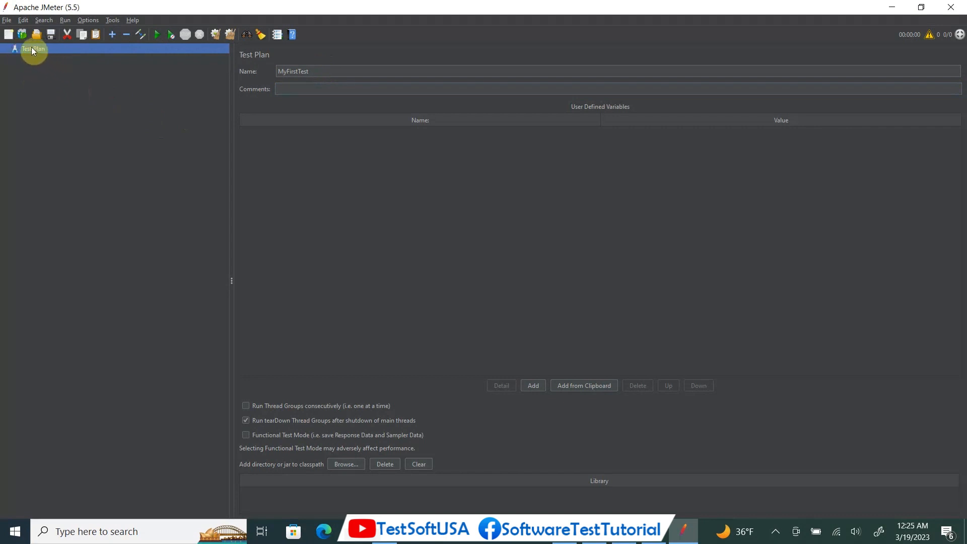
Step: Reselect the Test Plan node so the tree shows 'MyFirstTest'
{"action": "right_click", "coordinate": [33, 49]}
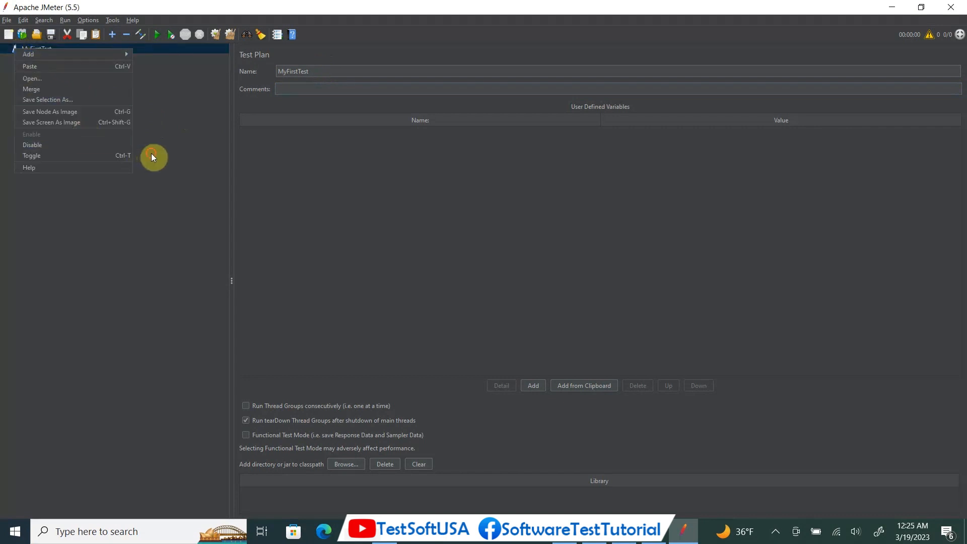
{"action": "left_click", "coordinate": [37, 49]}
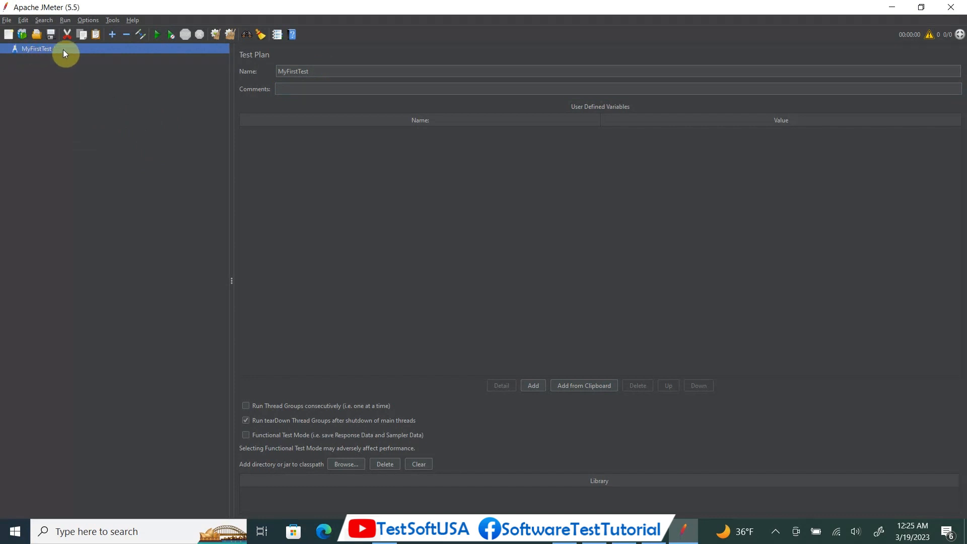
{"action": "mouse_move", "coordinate": [199, 377]}
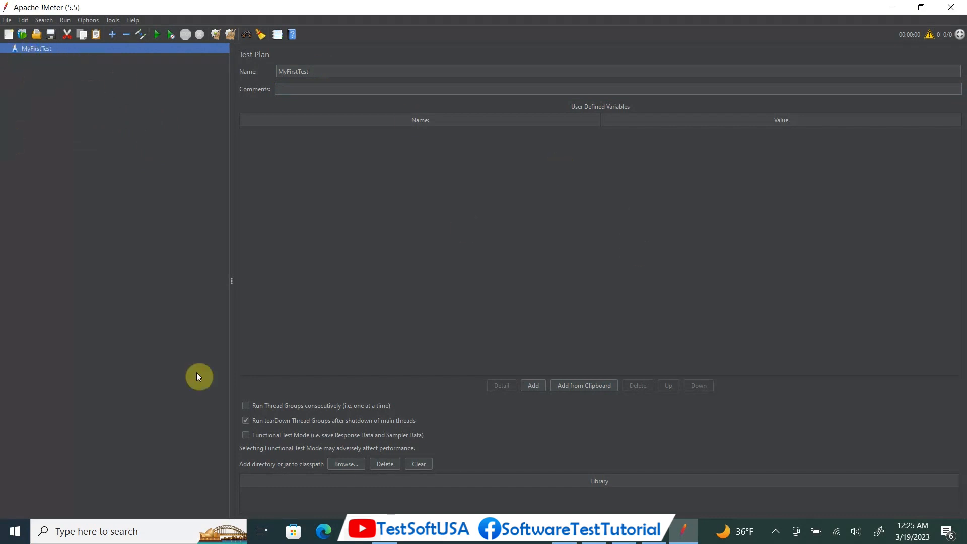
{"action": "mouse_move", "coordinate": [159, 132]}
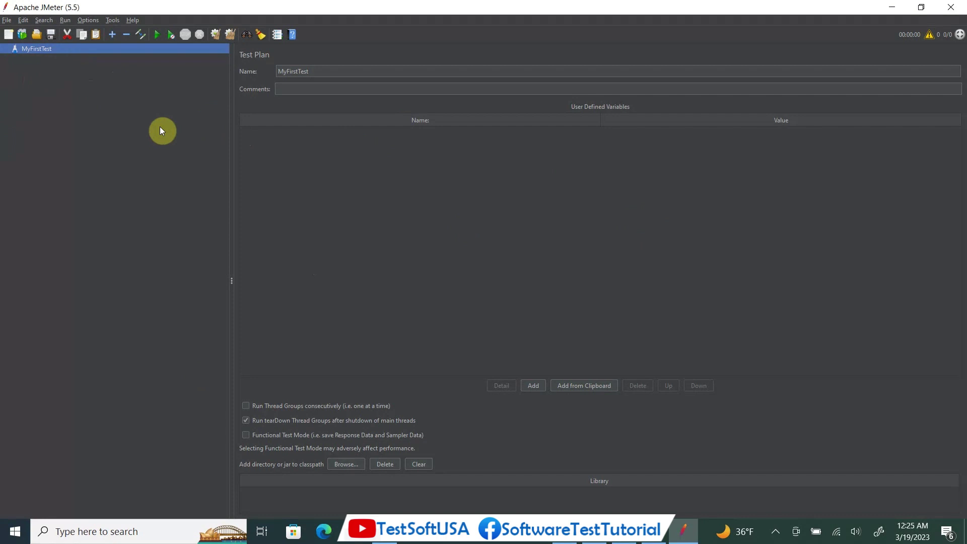
{"action": "mouse_move", "coordinate": [686, 222]}
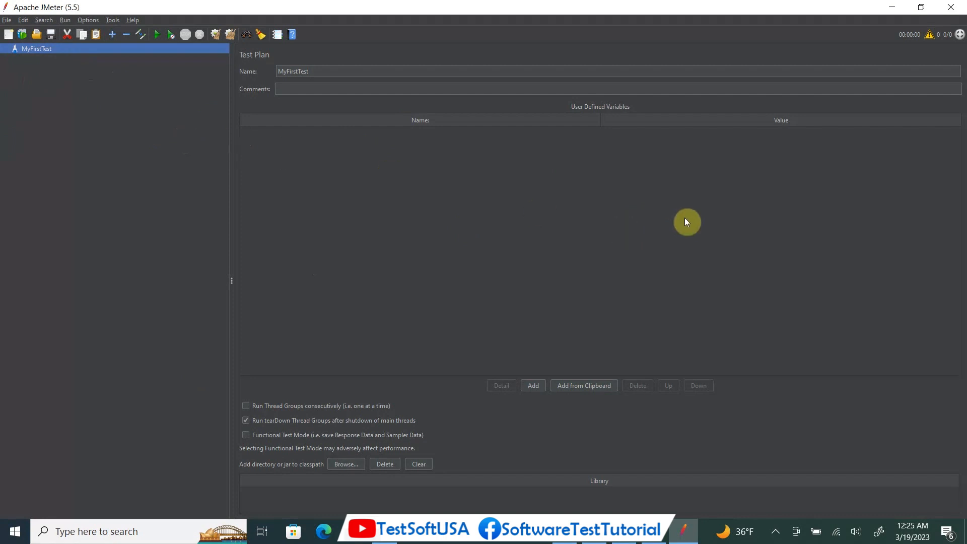
{"action": "mouse_move", "coordinate": [702, 307]}
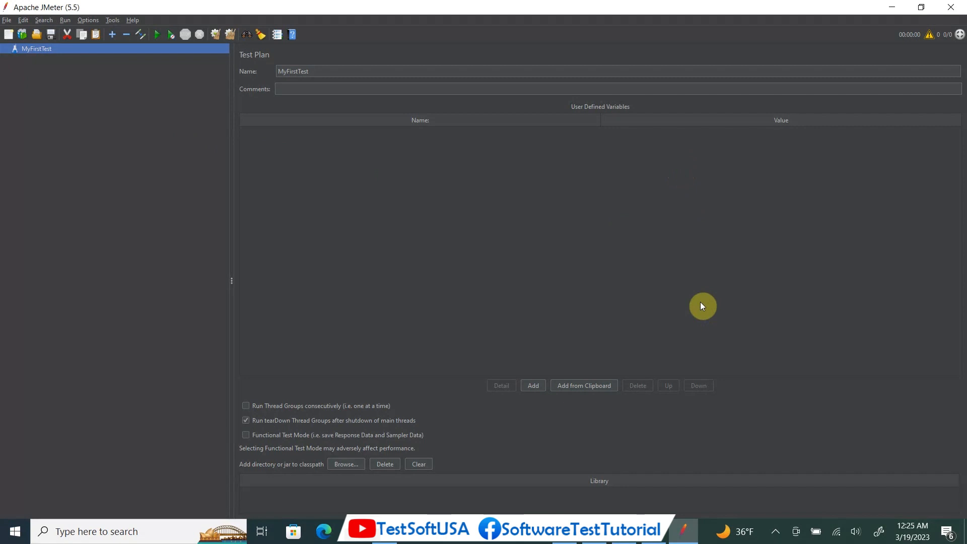
{"action": "mouse_move", "coordinate": [372, 254]}
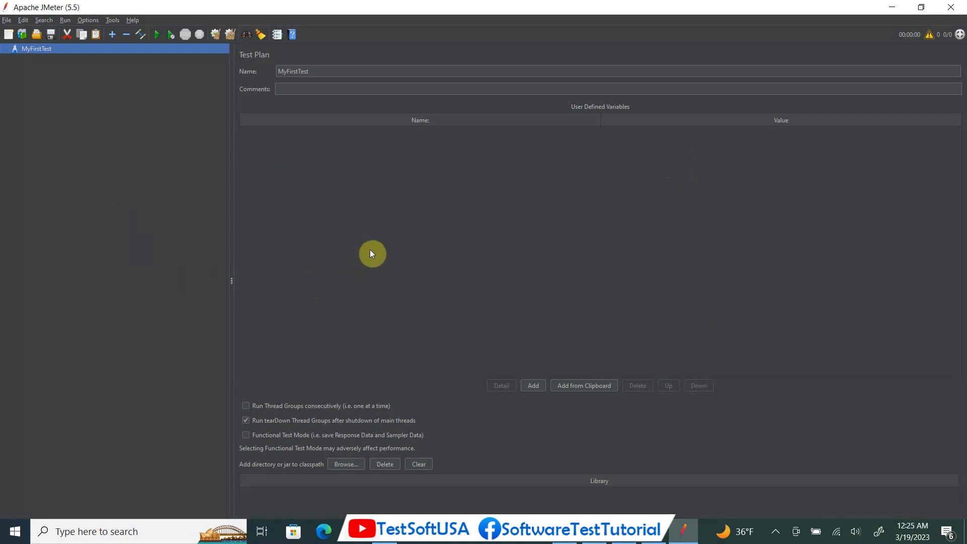
{"action": "mouse_move", "coordinate": [426, 300]}
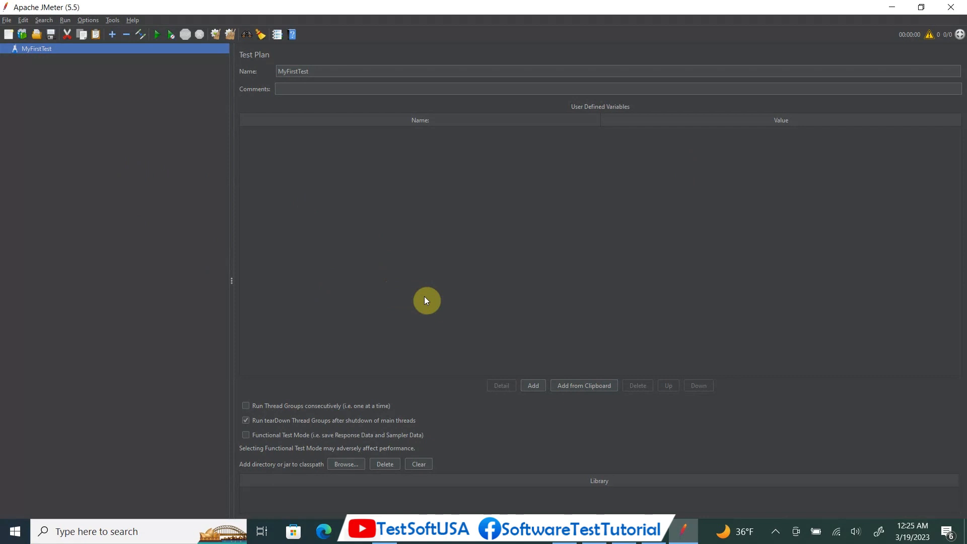
{"action": "mouse_move", "coordinate": [432, 303]}
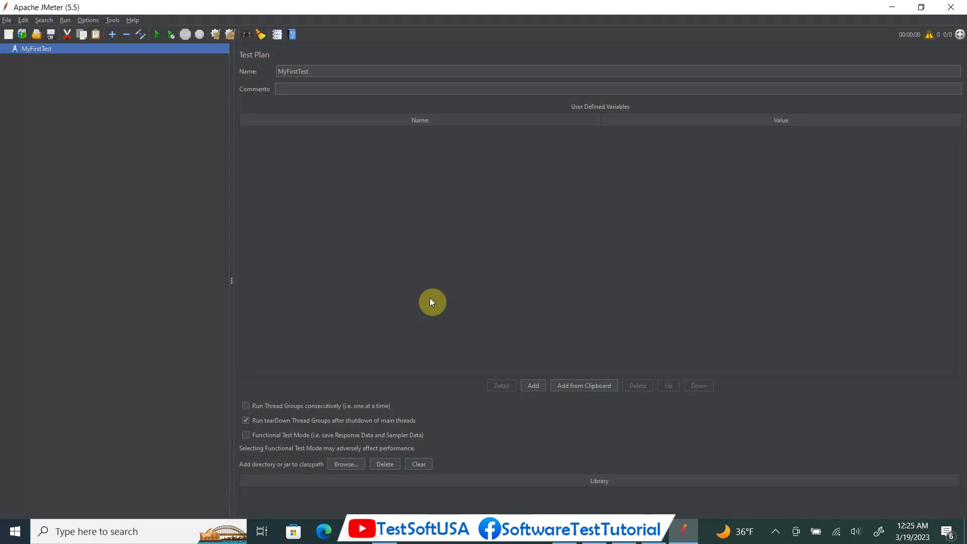